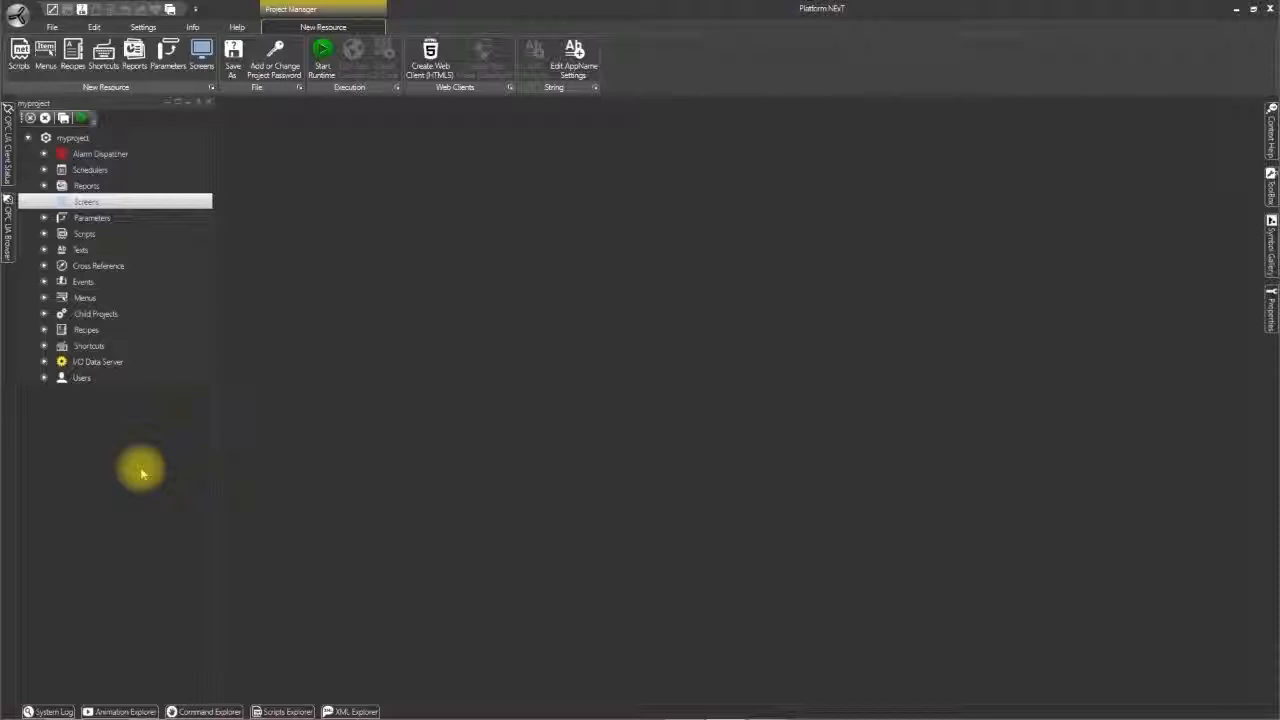
pyautogui.moveTo(130, 370)
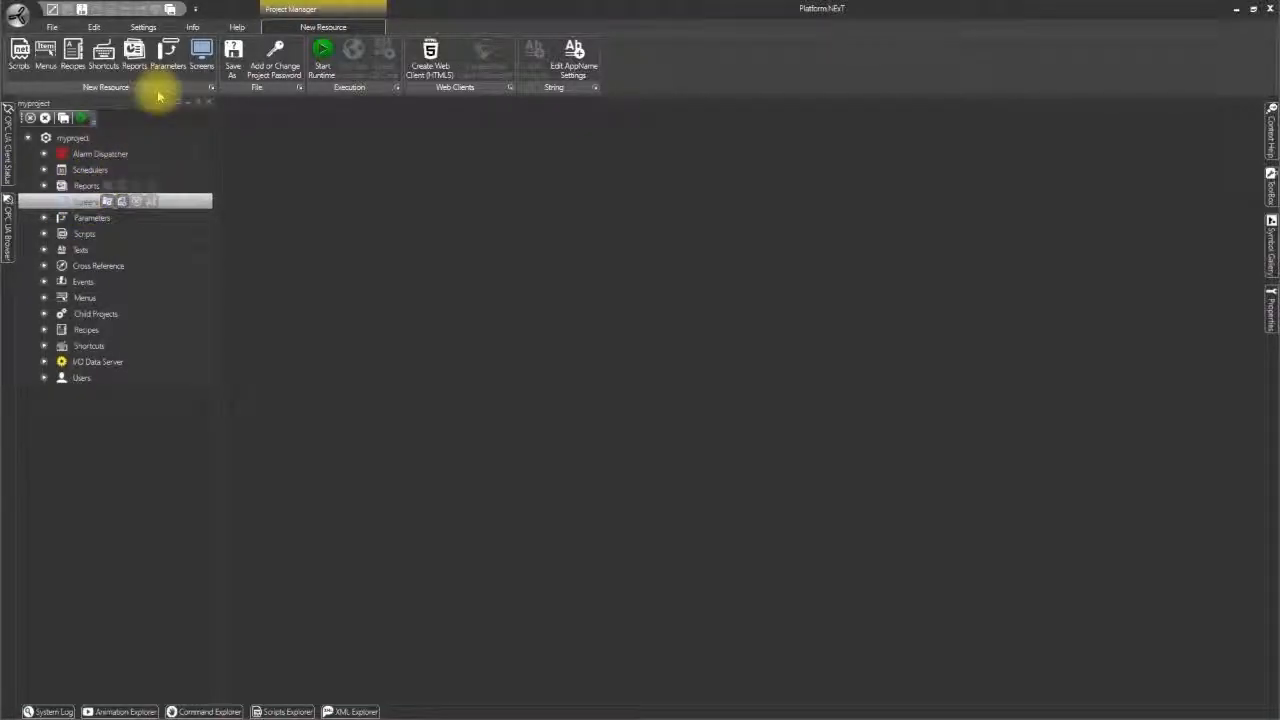
# Step: Create a new screen, Screen1, in the project and open it in the editor
pyautogui.click(200, 56)
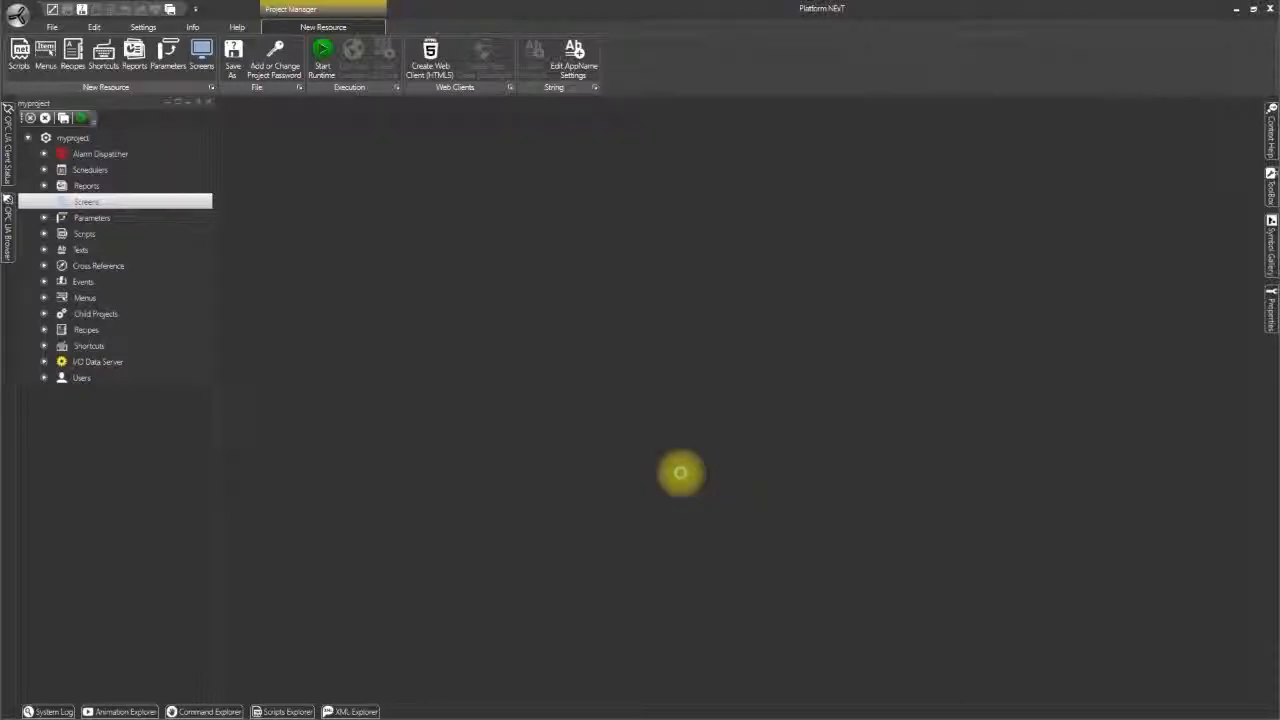
pyautogui.doubleClick(88, 202)
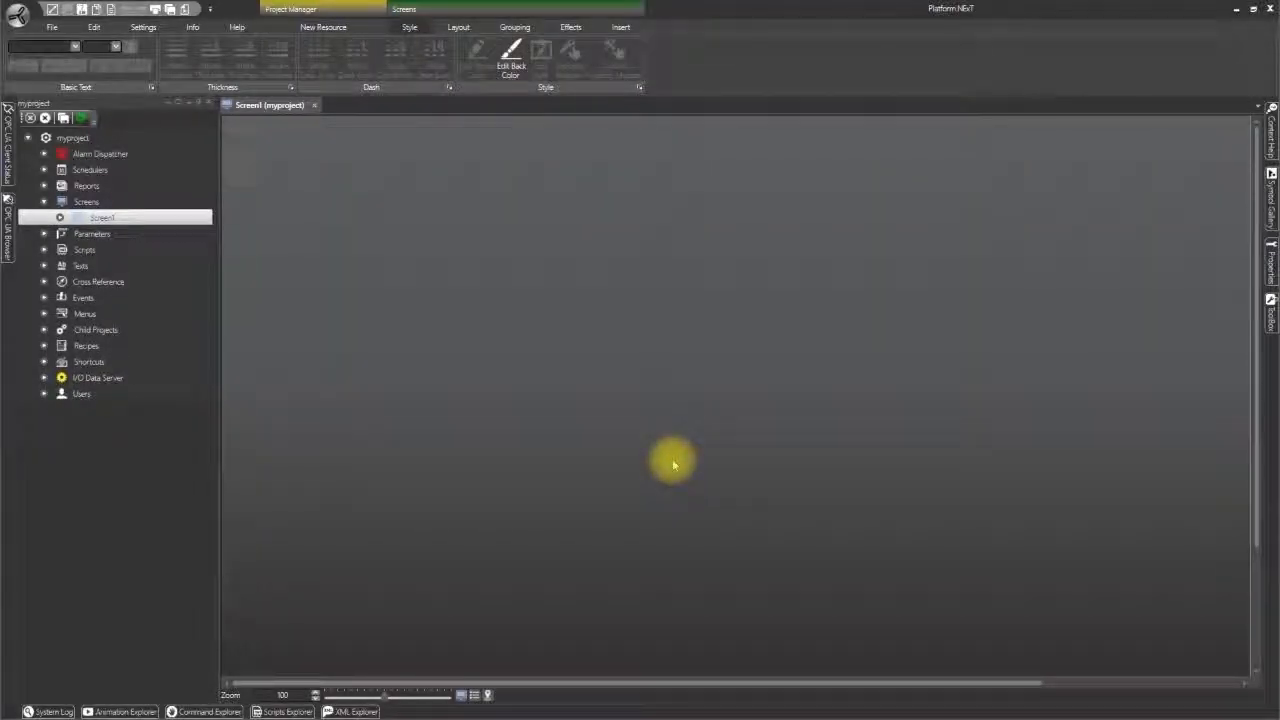
pyautogui.moveTo(396, 376)
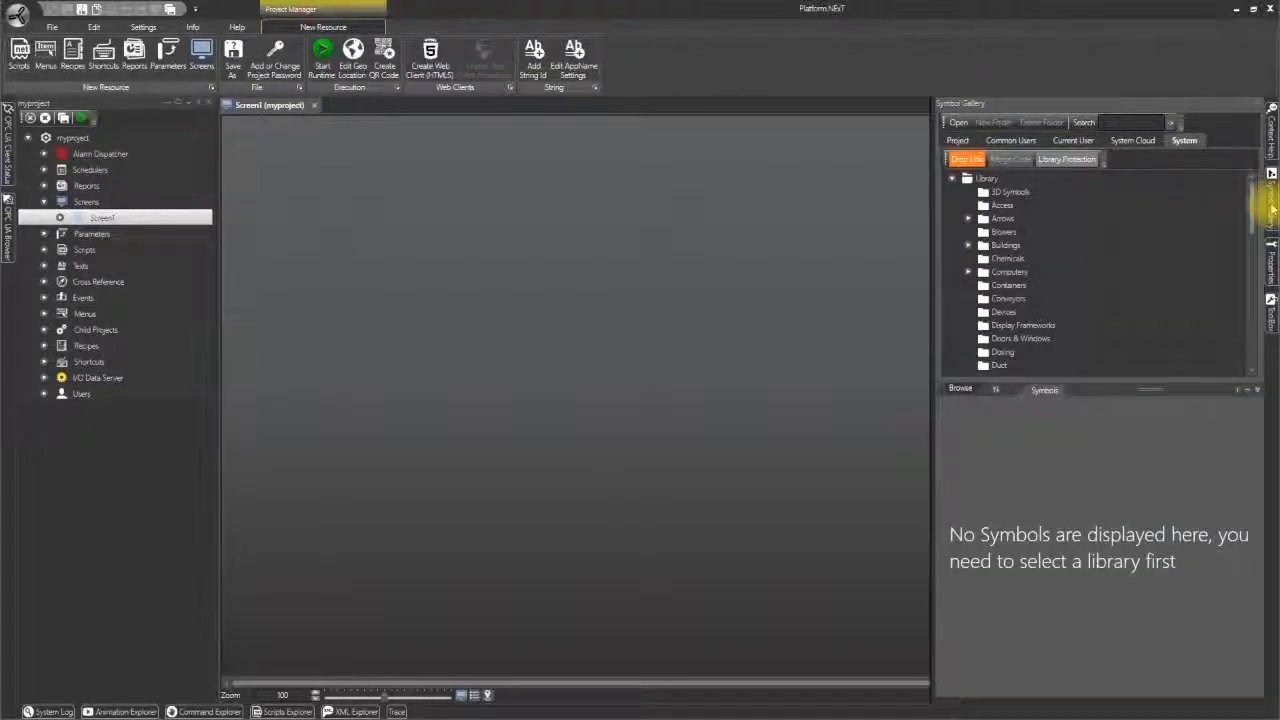
# Step: Place a digital pump from the Pumps symbol library near the bottom of Screen1
pyautogui.scroll(-3)
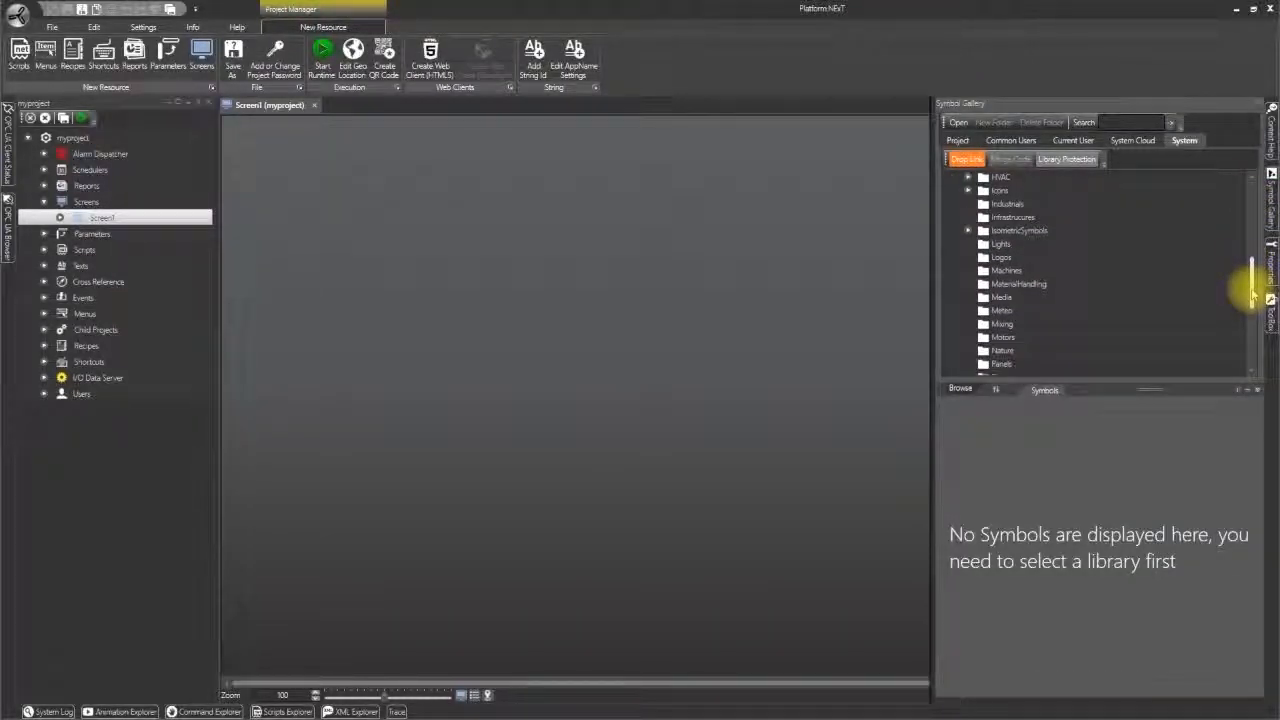
pyautogui.scroll(-3)
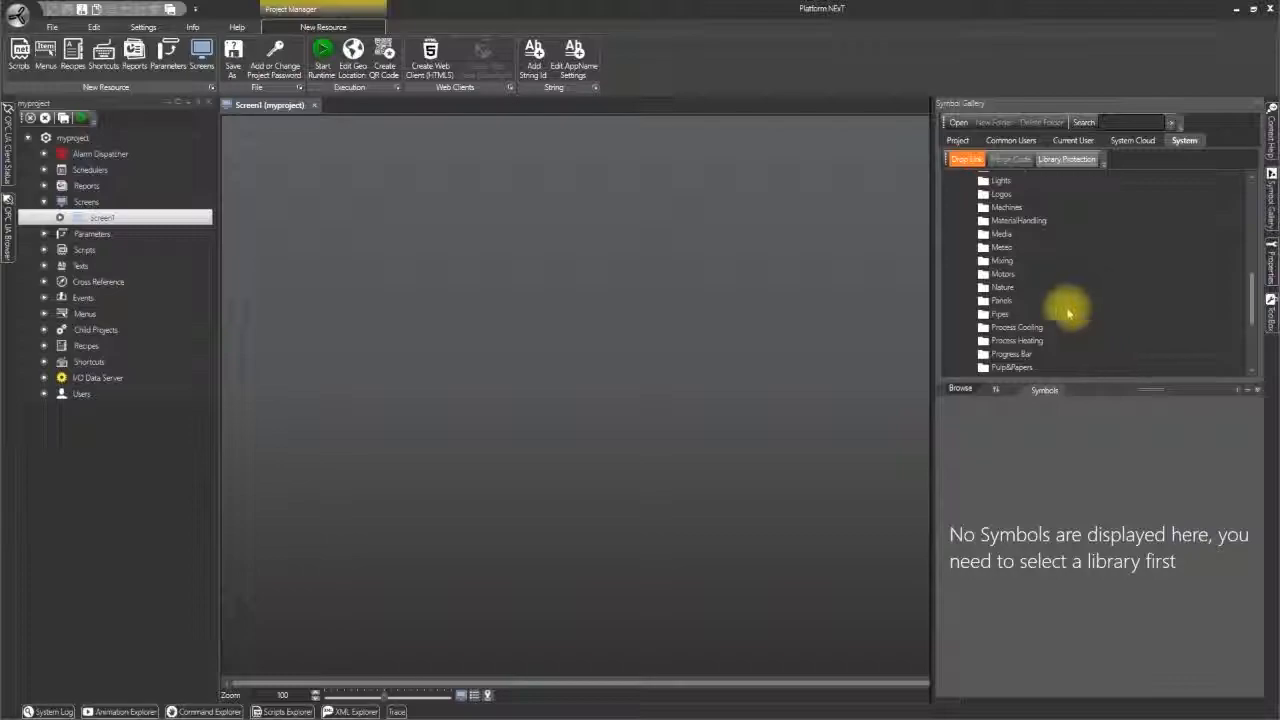
pyautogui.moveTo(1016, 336)
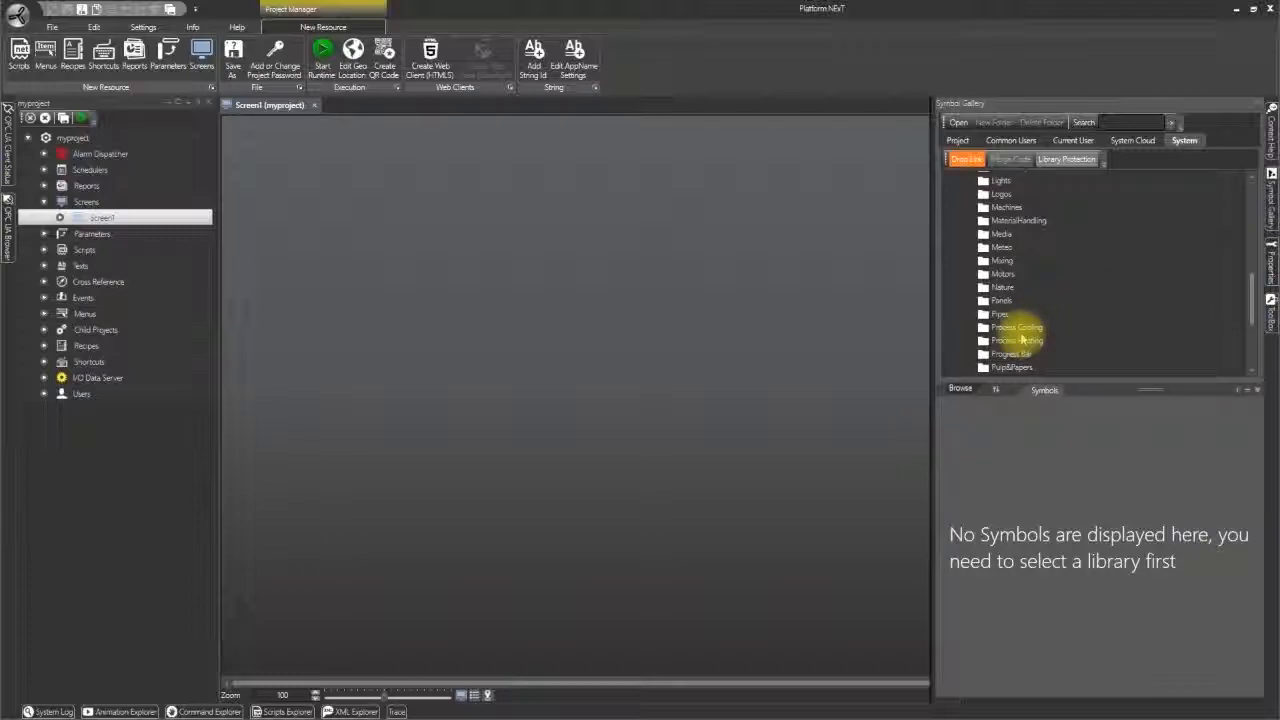
pyautogui.scroll(-3)
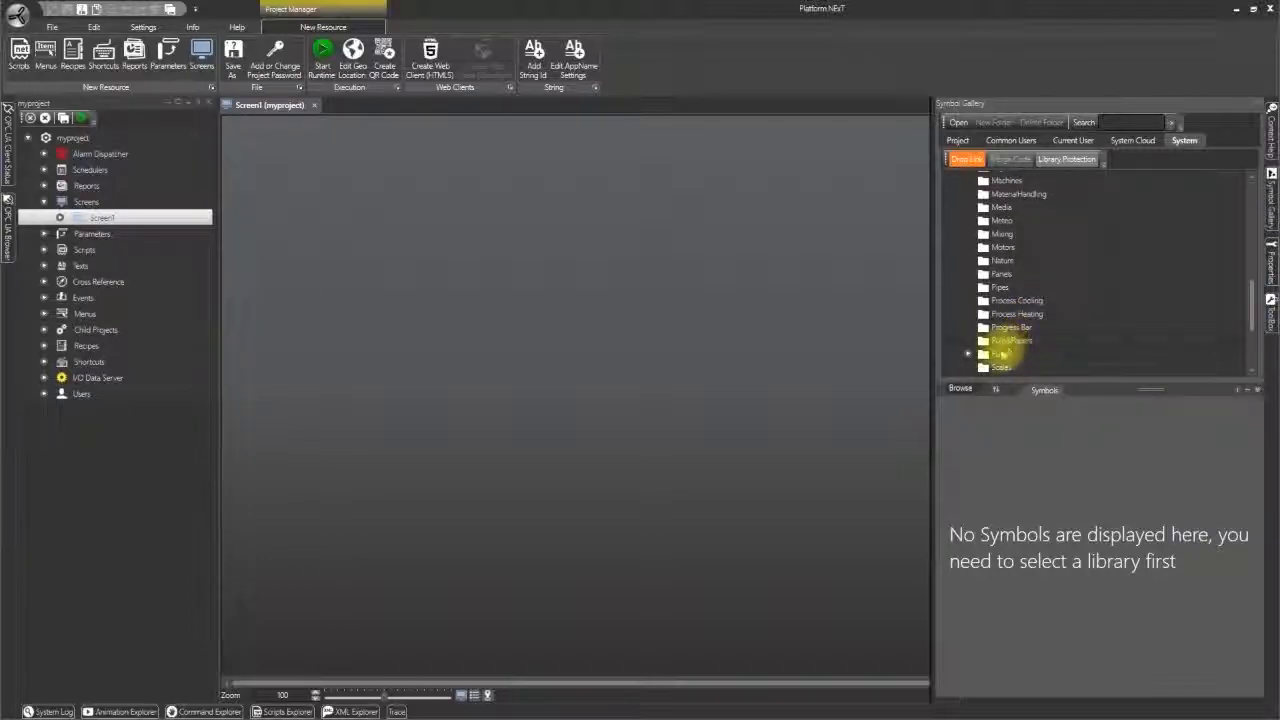
pyautogui.click(1012, 340)
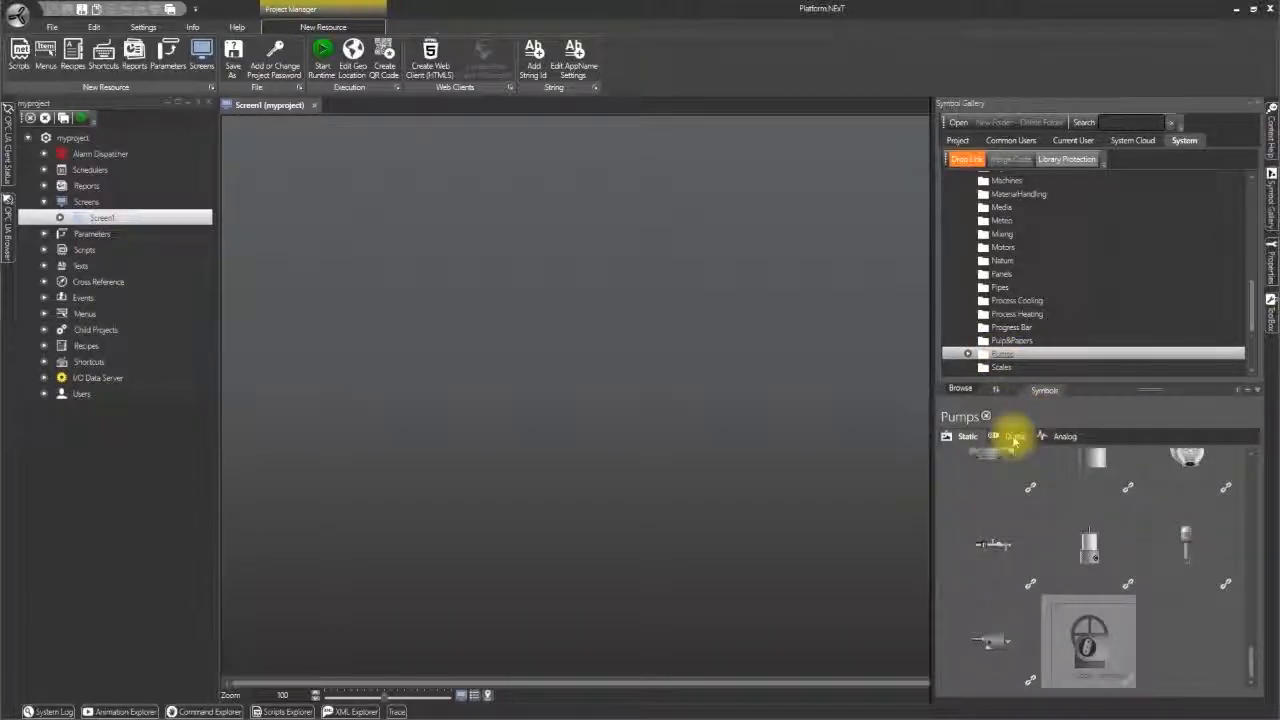
pyautogui.click(1014, 436)
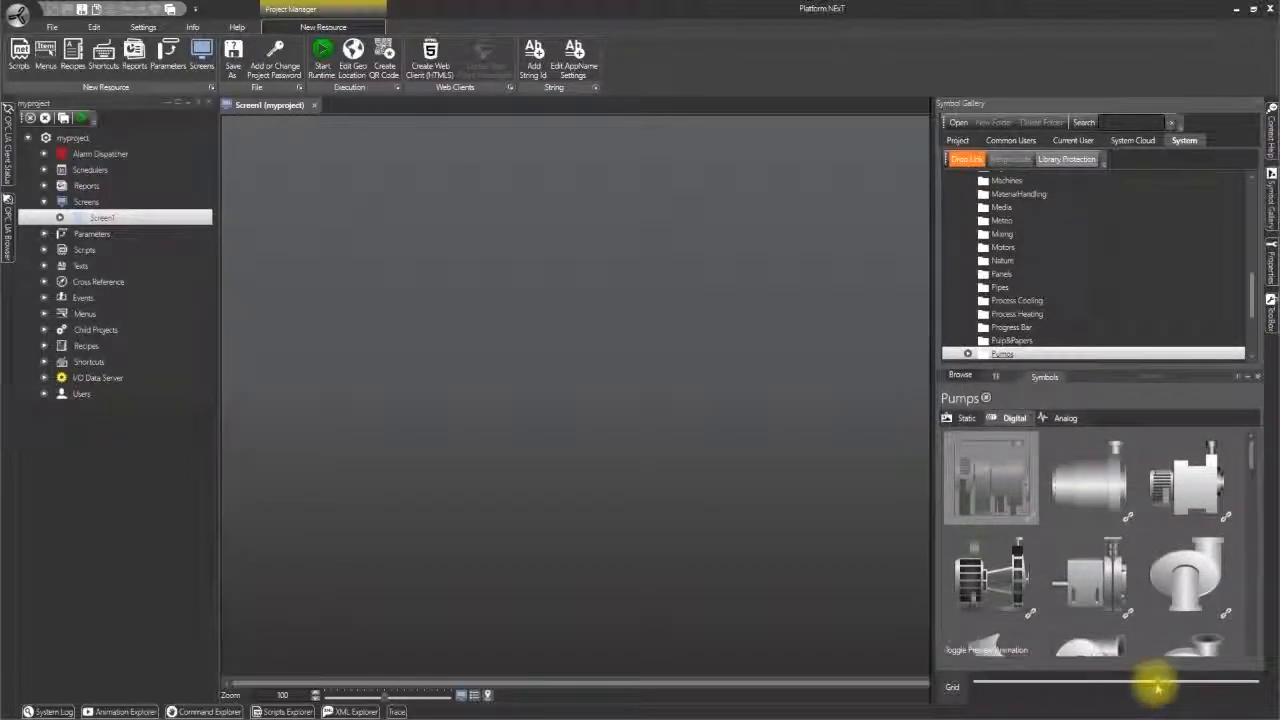
pyautogui.scroll(-3)
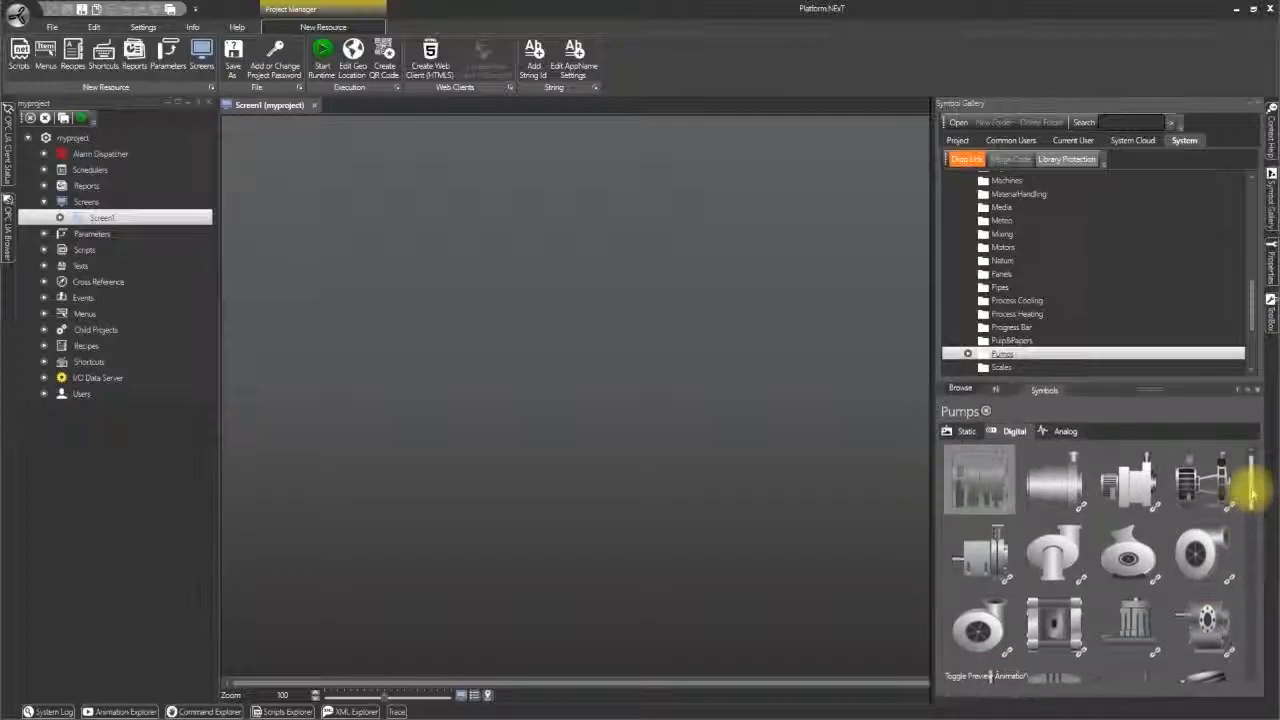
pyautogui.scroll(-3)
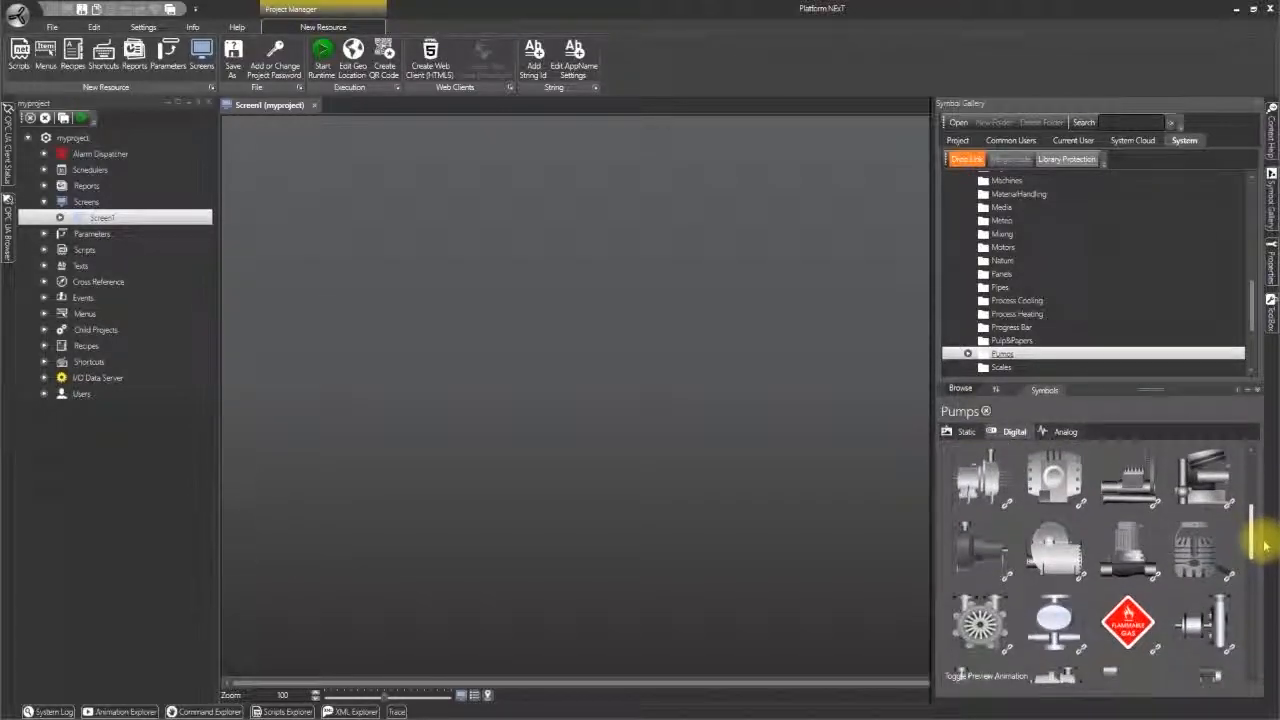
pyautogui.scroll(-3)
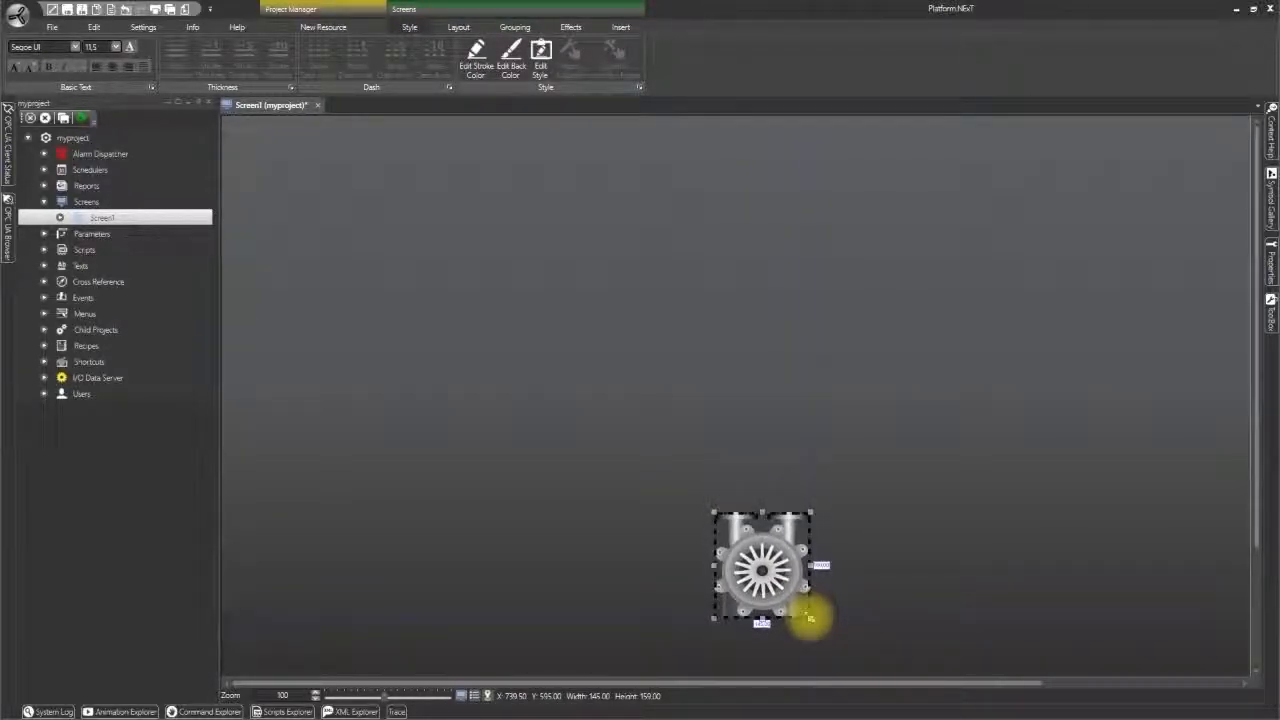
pyautogui.moveTo(764, 570); pyautogui.dragTo(792, 592)
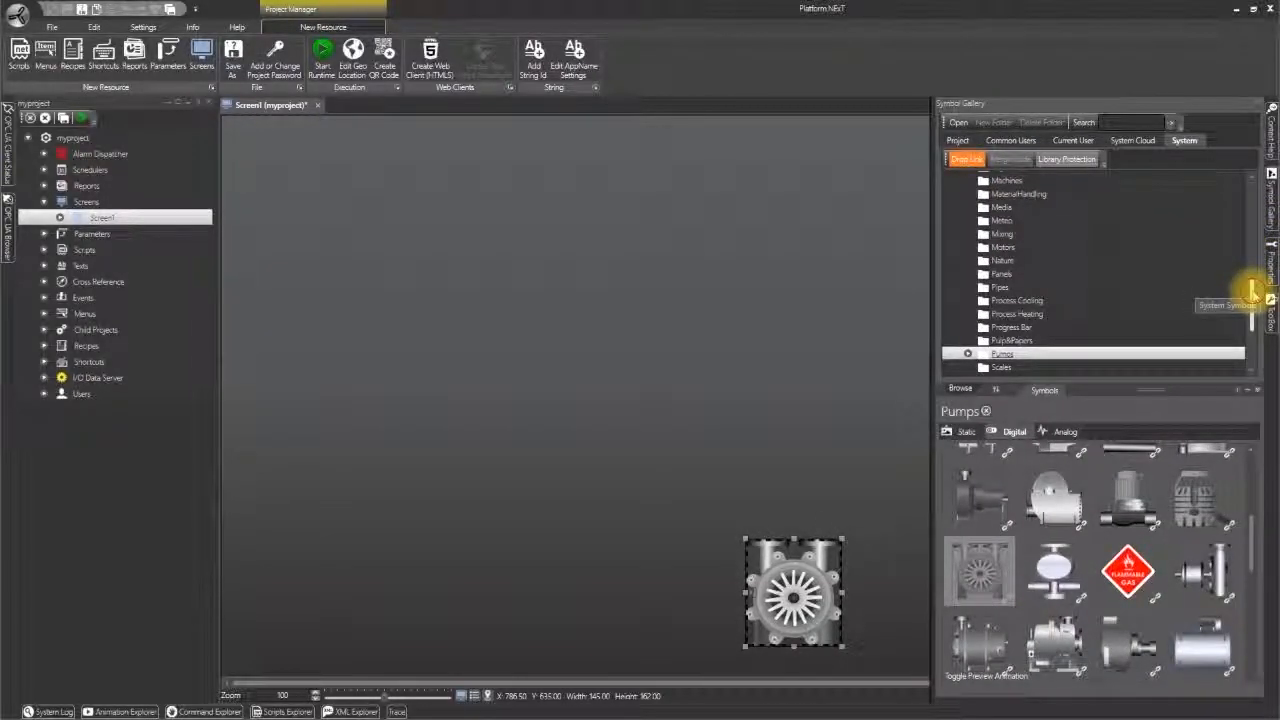
# Step: Place a digital tank from the Tanks library at the upper left, above the pump
pyautogui.scroll(-3)
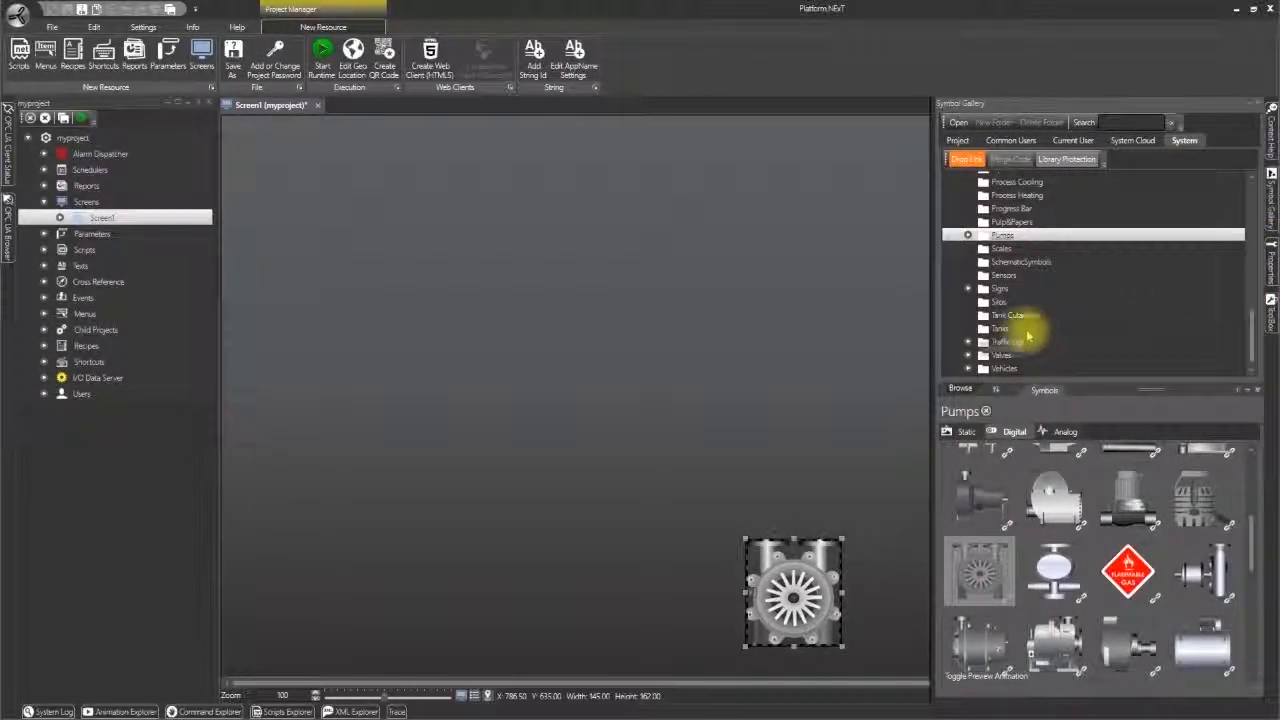
pyautogui.click(1000, 328)
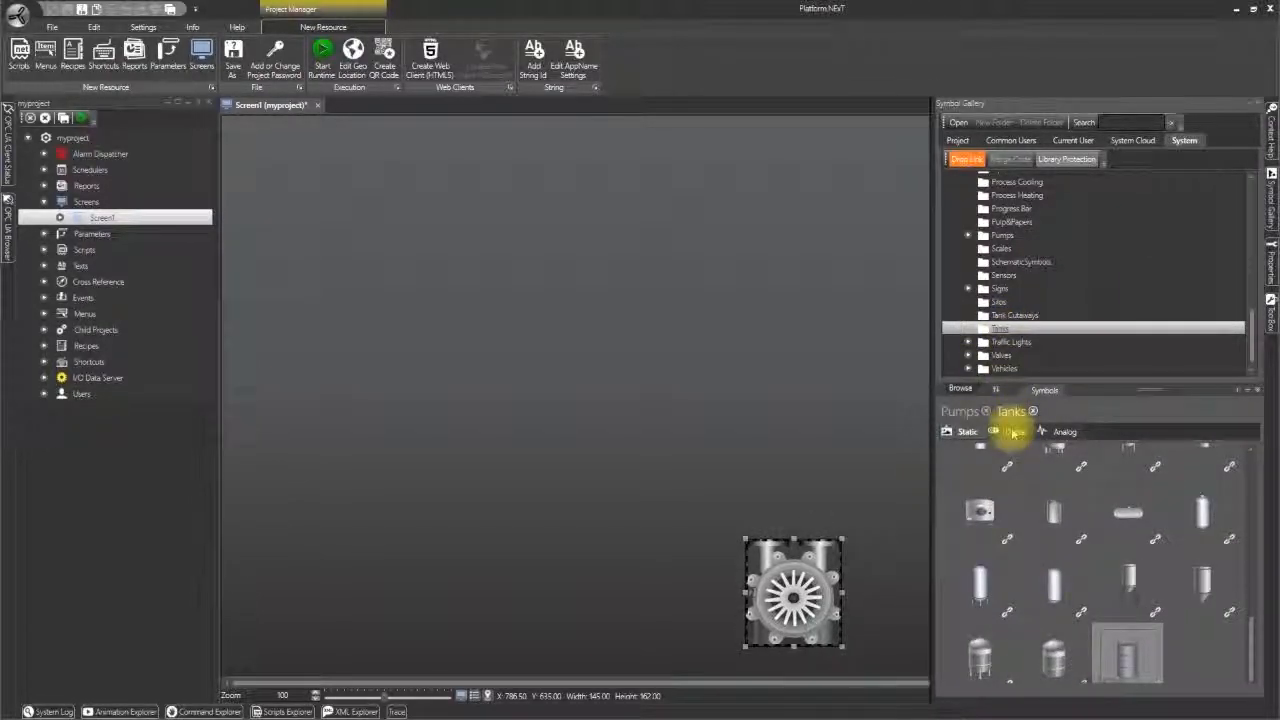
pyautogui.click(1064, 432)
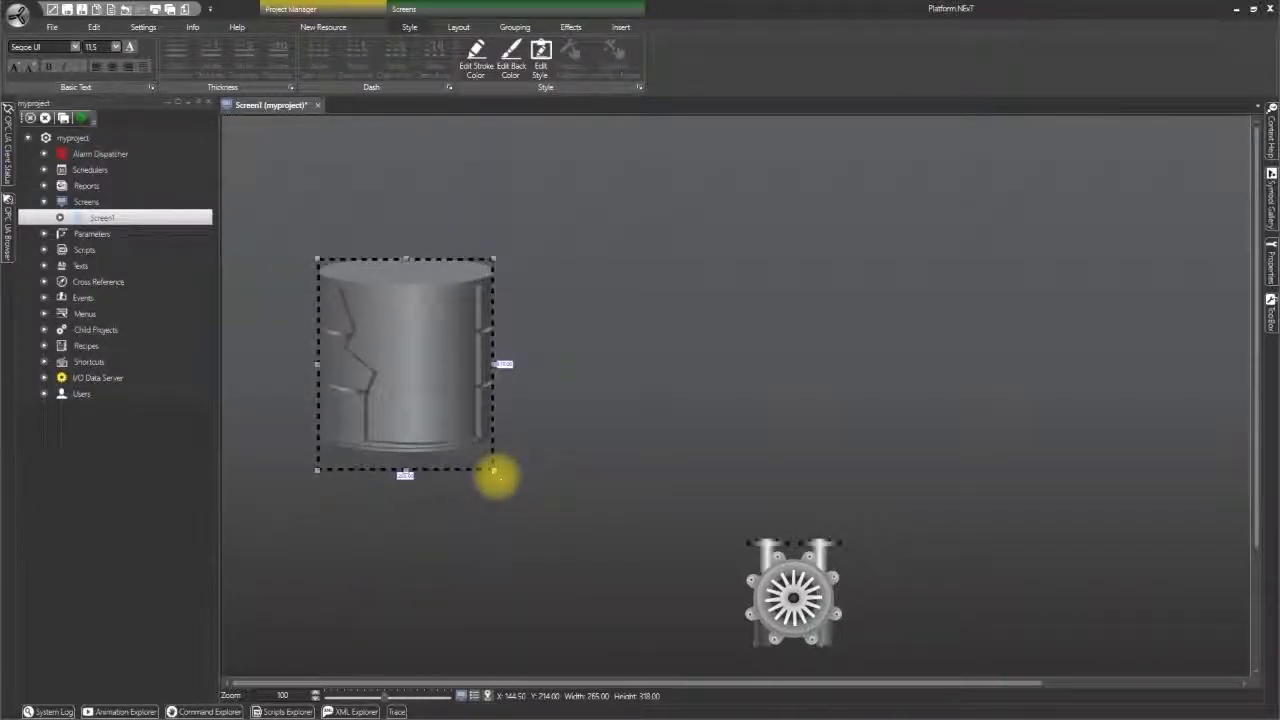
pyautogui.moveTo(496, 476); pyautogui.dragTo(496, 488)
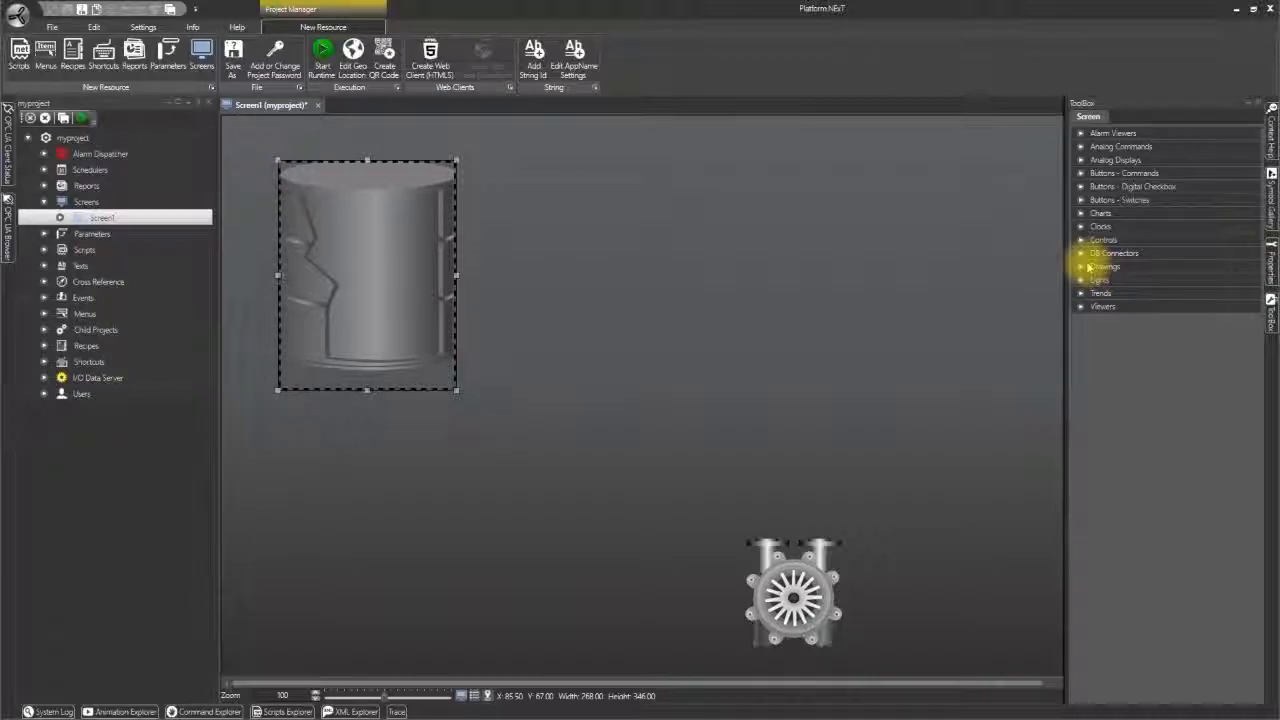
# Step: Draw a pipe starting at the tank bottom, dropping straight down and bending toward the pump
pyautogui.click(1106, 268)
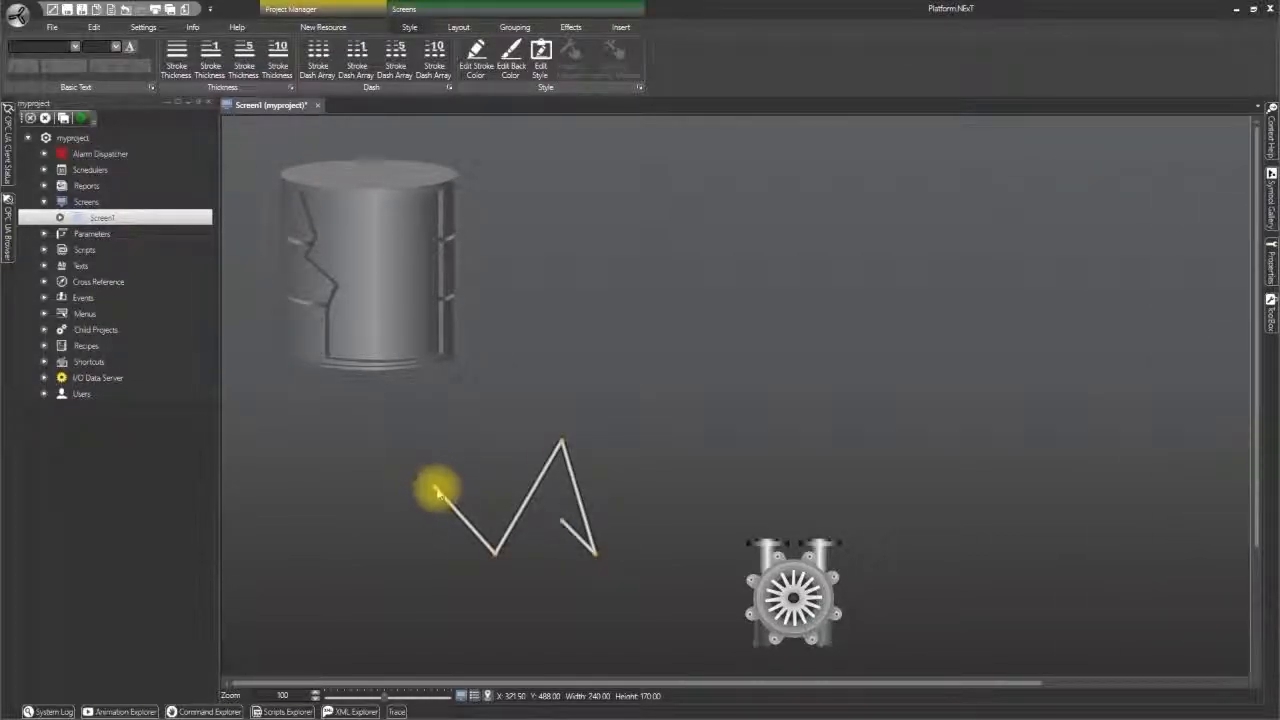
pyautogui.moveTo(436, 490); pyautogui.dragTo(380, 356)
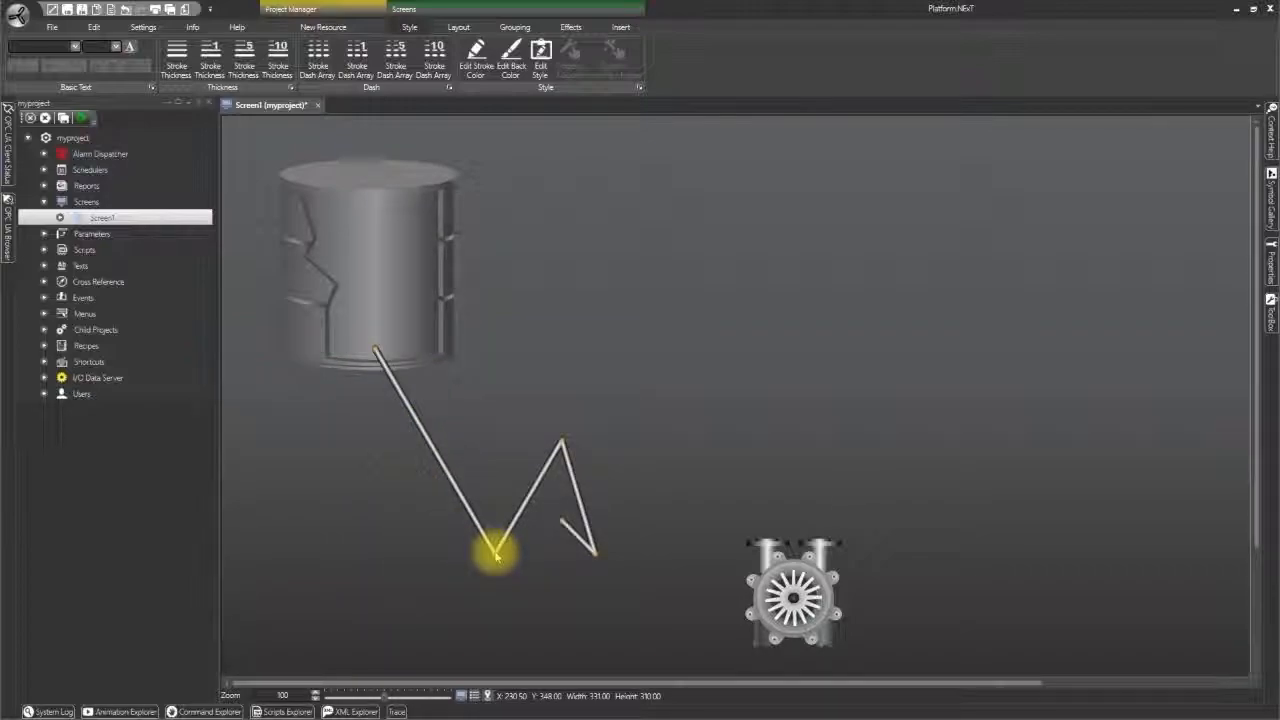
pyautogui.moveTo(496, 556); pyautogui.dragTo(376, 500)
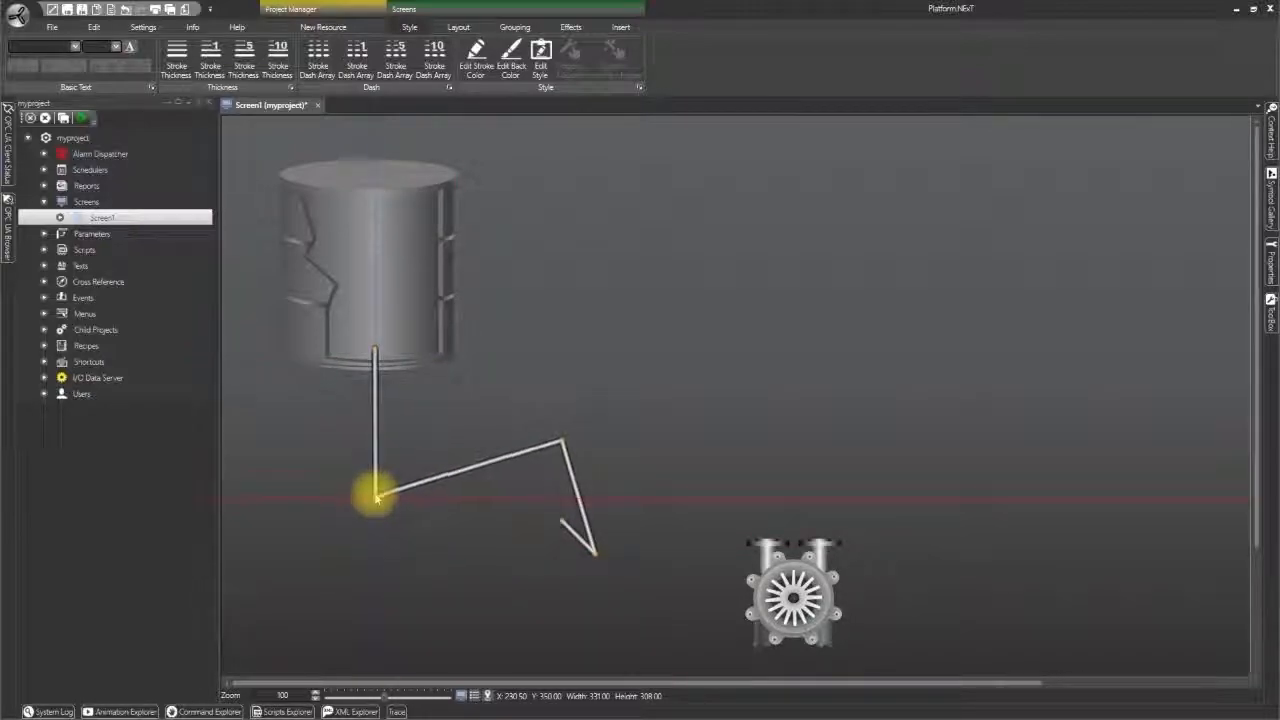
pyautogui.moveTo(376, 496); pyautogui.dragTo(376, 458)
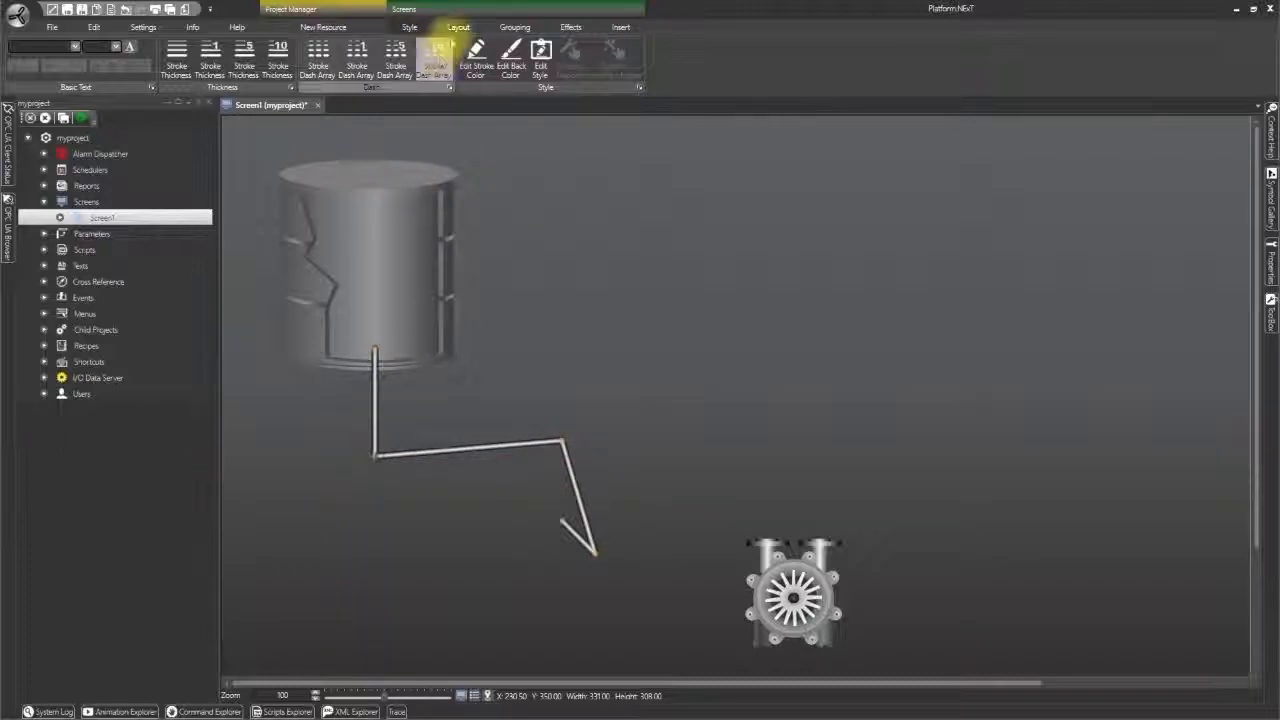
# Step: Route the pipe in right-angled runs from the tank bottom into the pump, then start an outlet pipe from the pump
pyautogui.click(456, 28)
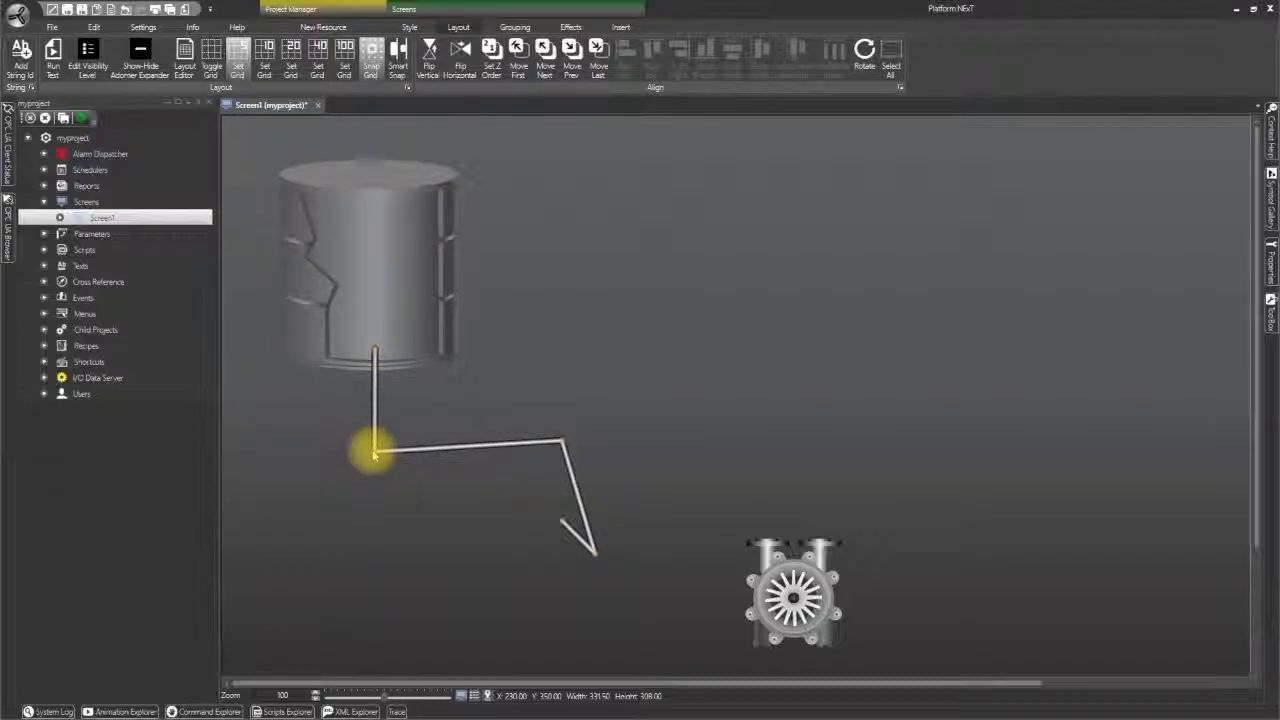
pyautogui.moveTo(376, 456); pyautogui.dragTo(378, 344)
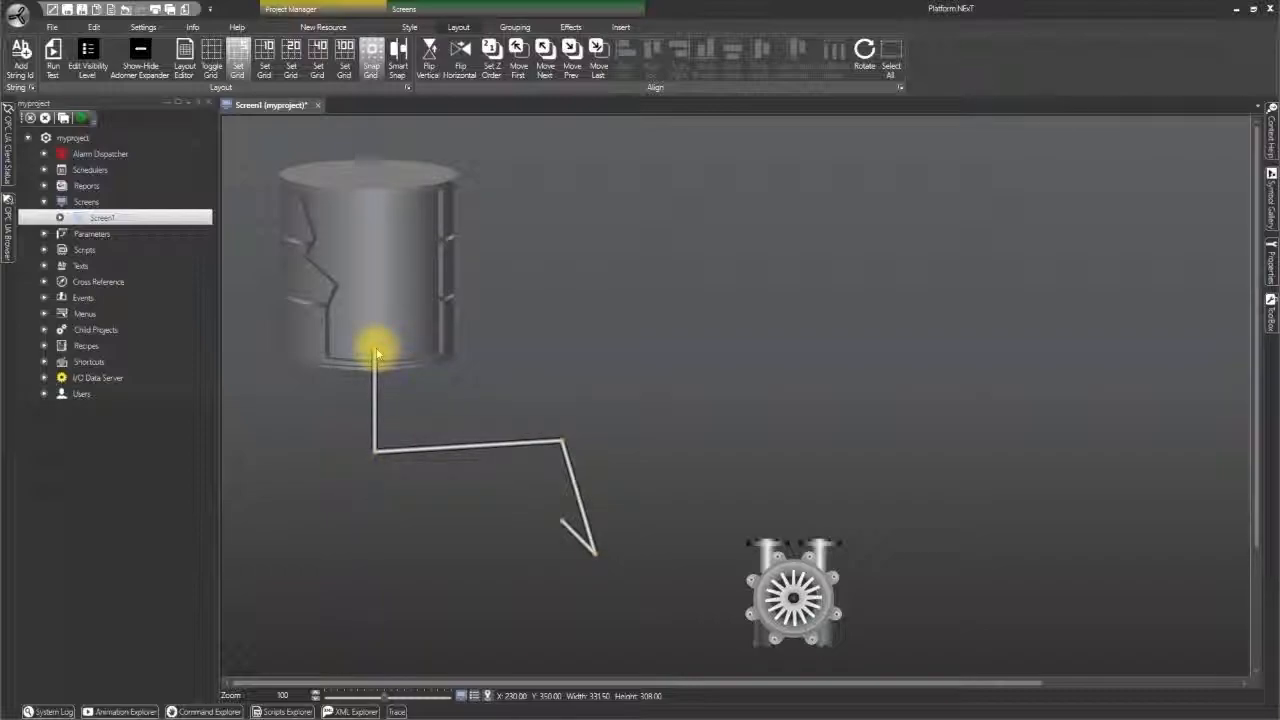
pyautogui.moveTo(376, 356); pyautogui.dragTo(650, 460)
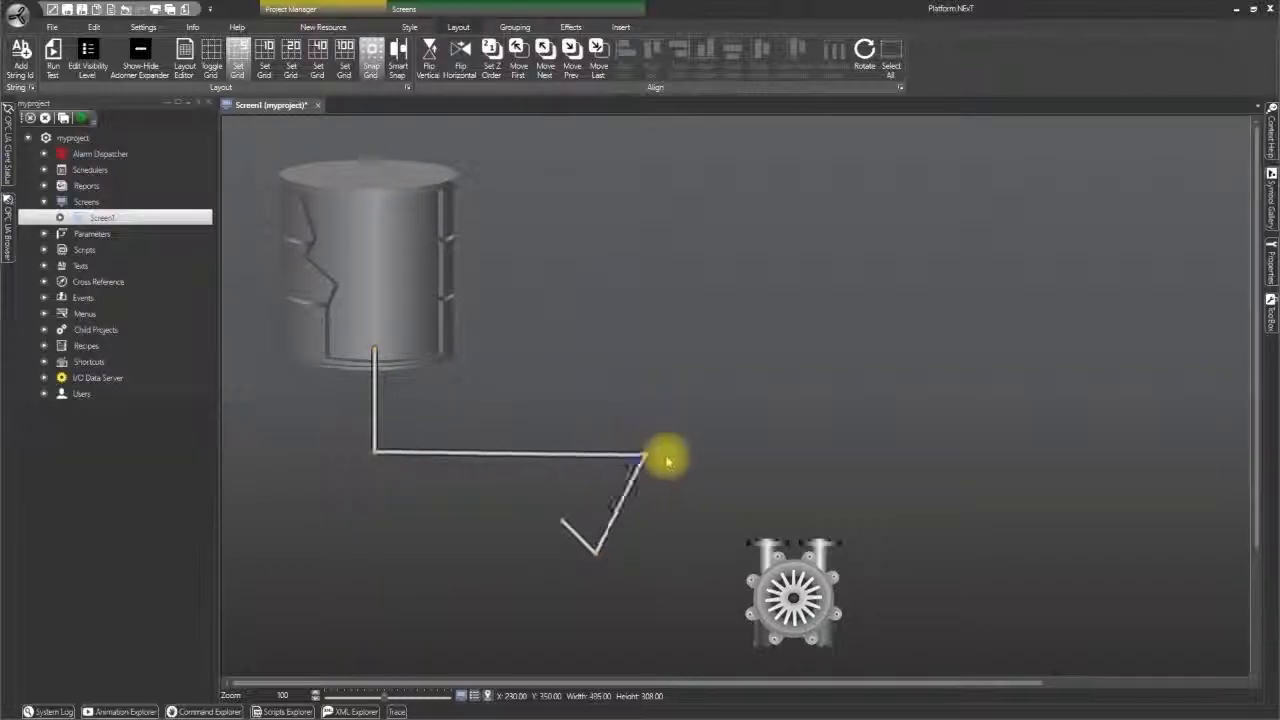
pyautogui.moveTo(664, 456); pyautogui.dragTo(744, 456)
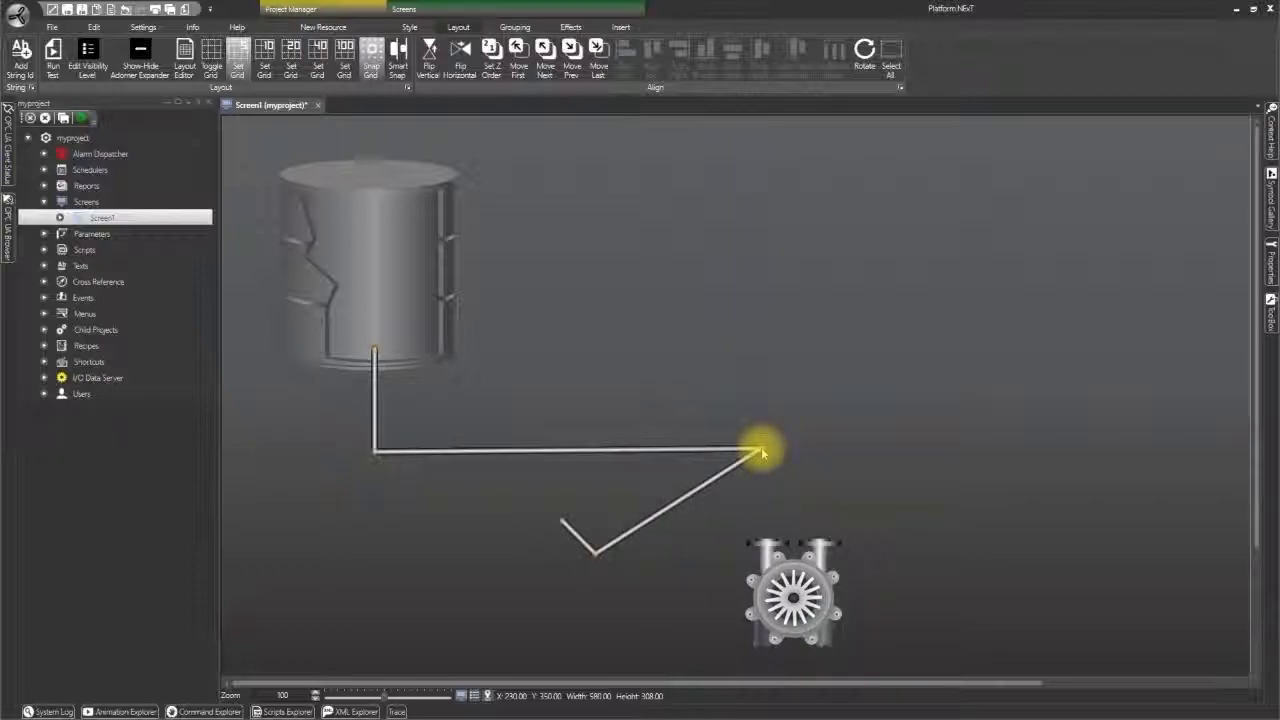
pyautogui.moveTo(764, 450); pyautogui.dragTo(598, 556)
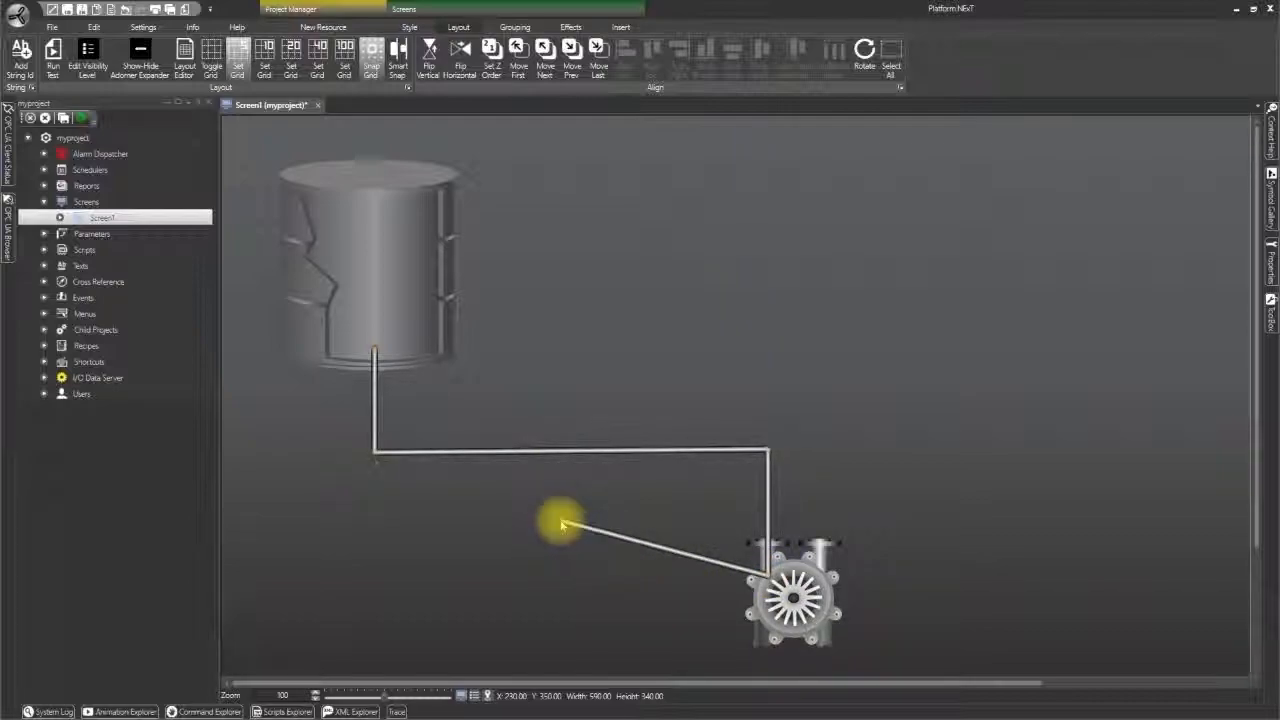
pyautogui.moveTo(560, 528); pyautogui.dragTo(1140, 450)
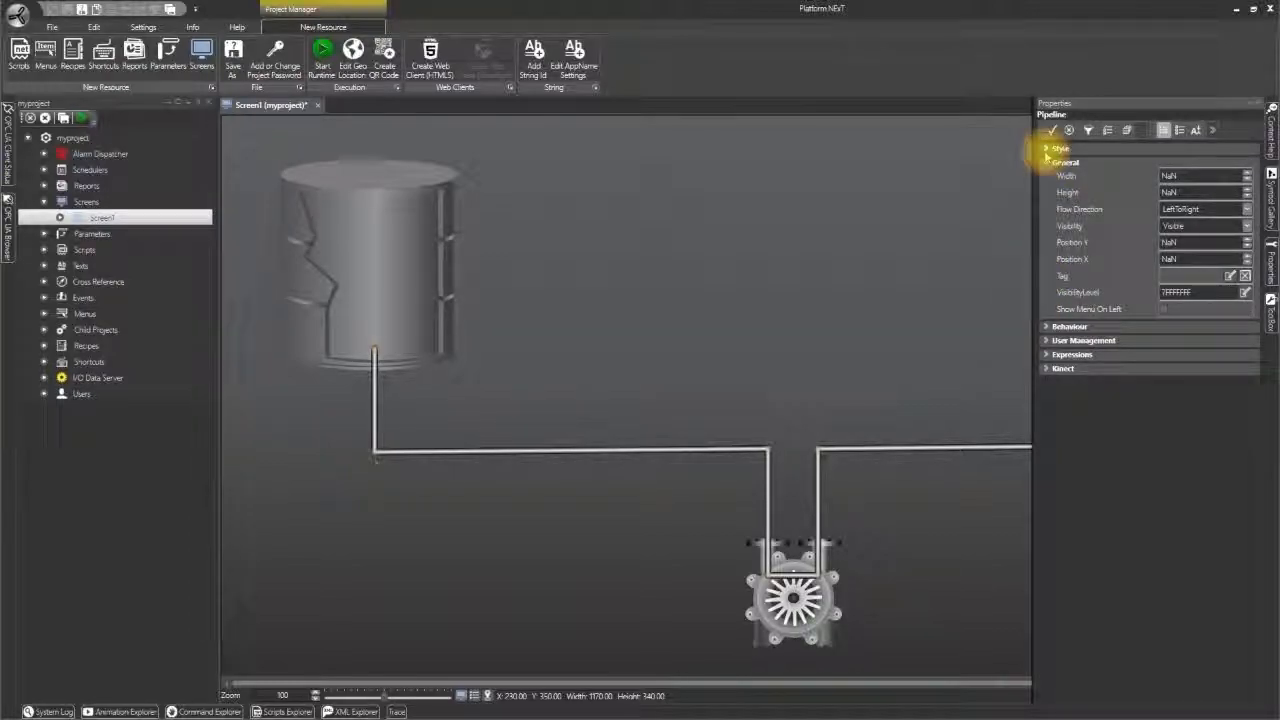
# Step: Style both pipelines as thicker, shaded tubes in the pipeline's Style settings
pyautogui.click(1060, 148)
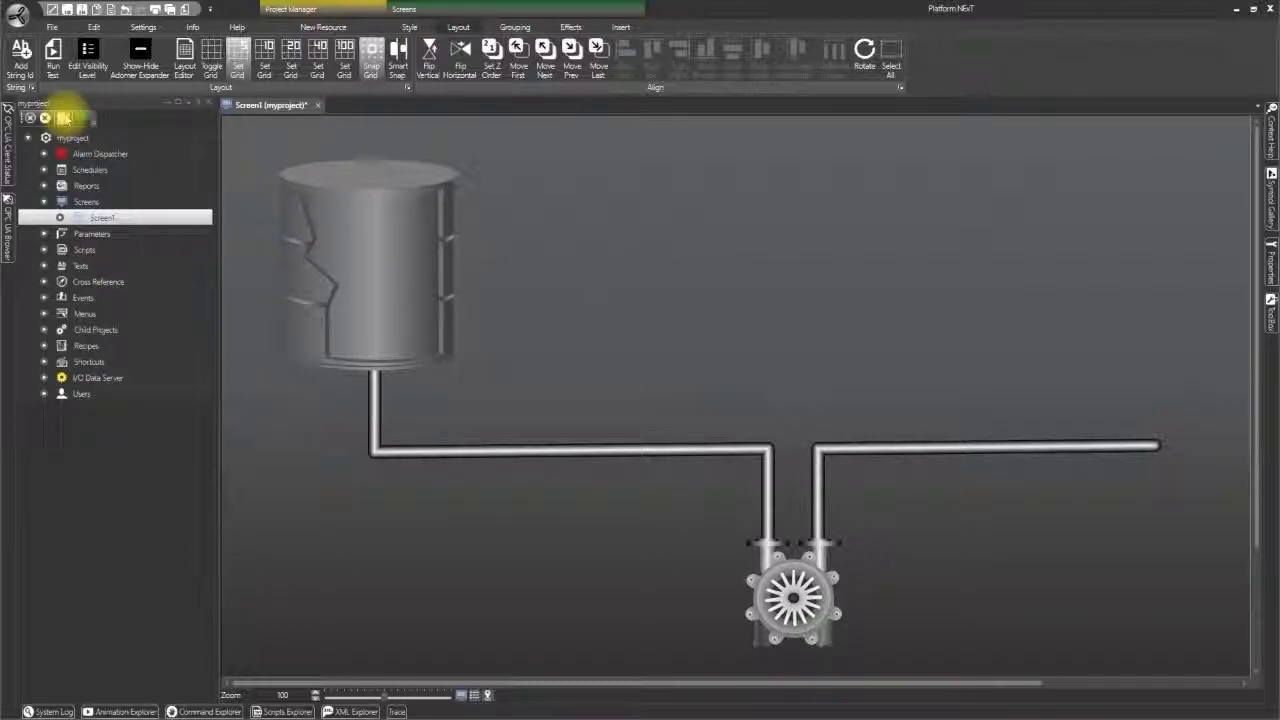
# Step: Add a two-position rotary selector switch from Buttons-Switches to the right of the pump
pyautogui.click(322, 28)
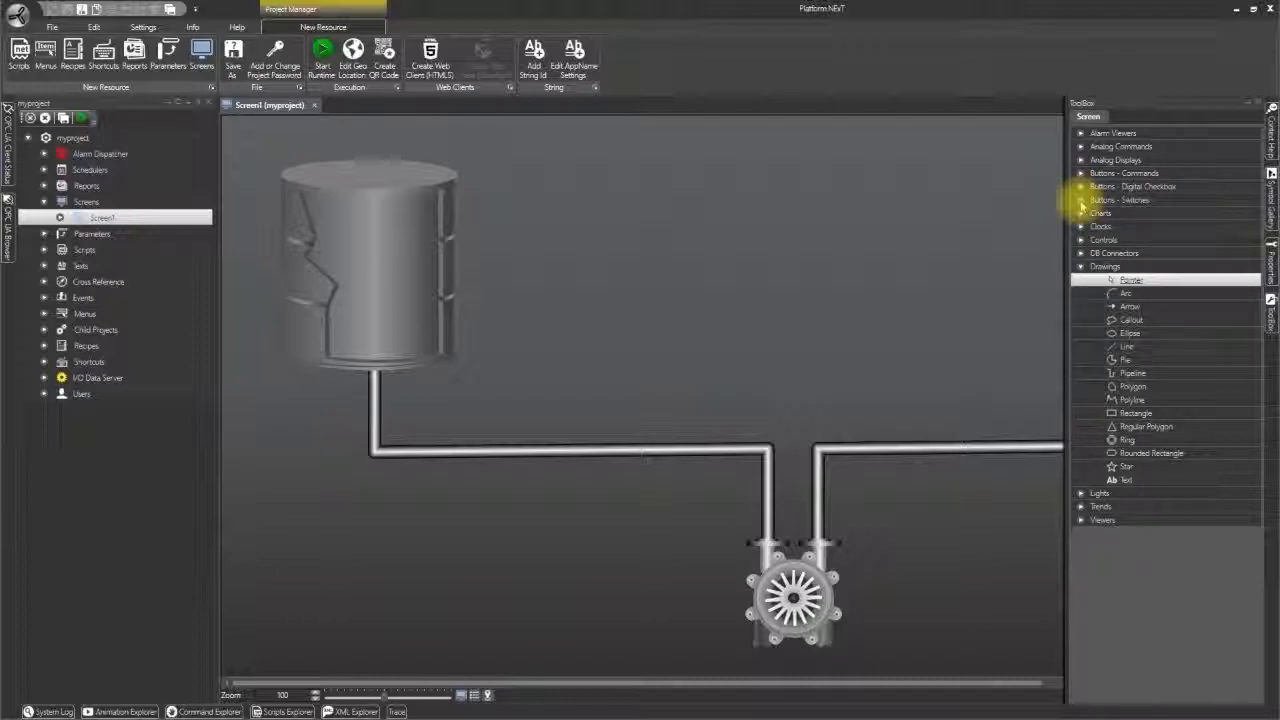
pyautogui.click(1120, 200)
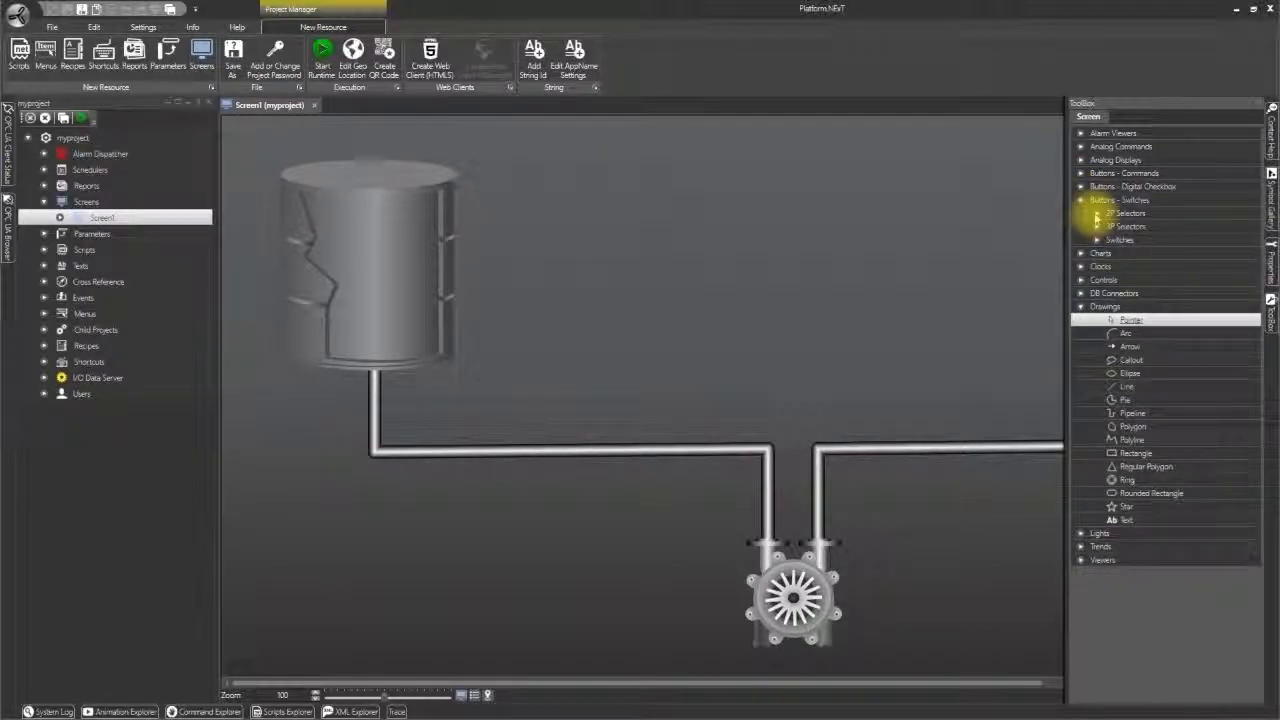
pyautogui.click(1096, 212)
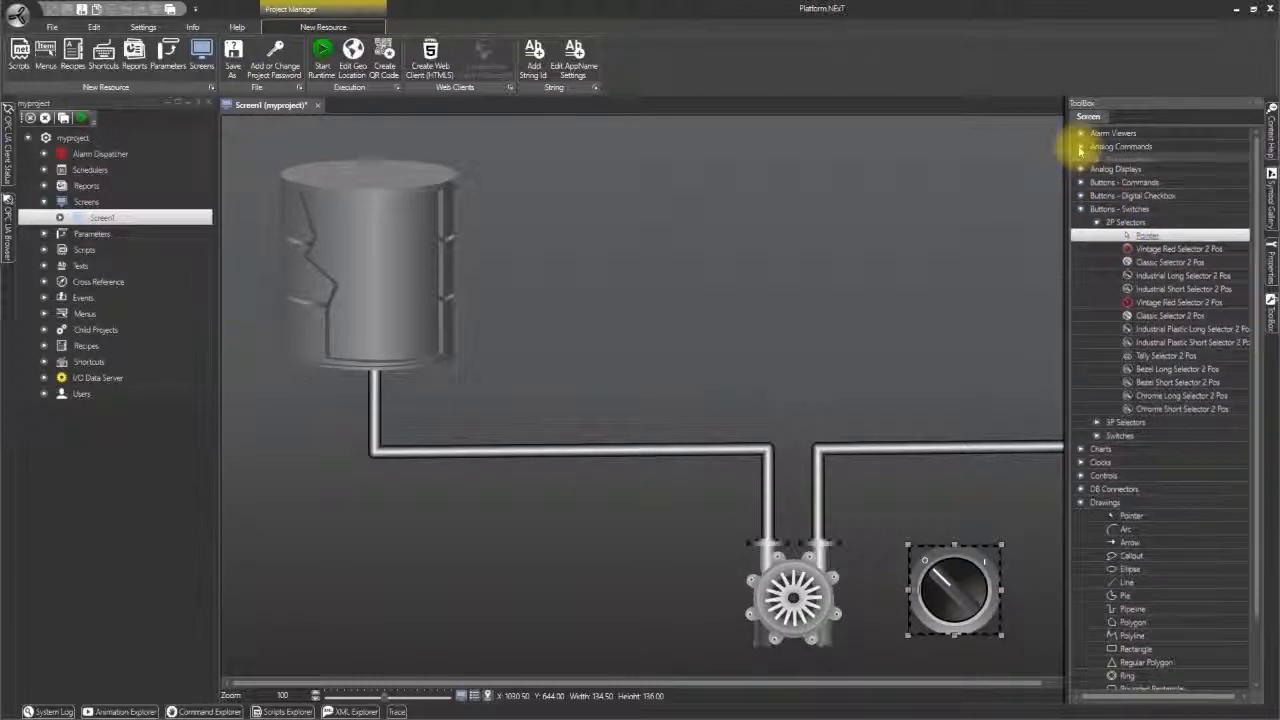
# Step: Add a large potentiometer knob from Analog Commands at the bottom left, below the tank
pyautogui.click(1080, 148)
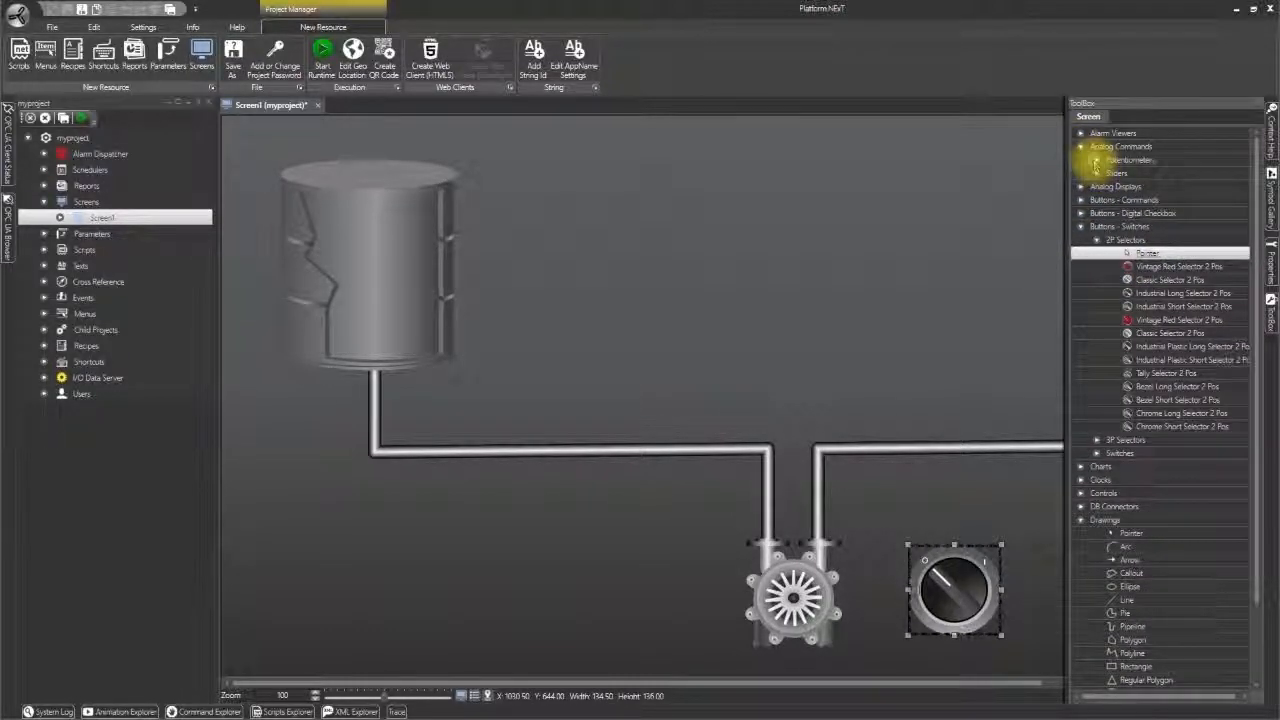
pyautogui.click(1096, 160)
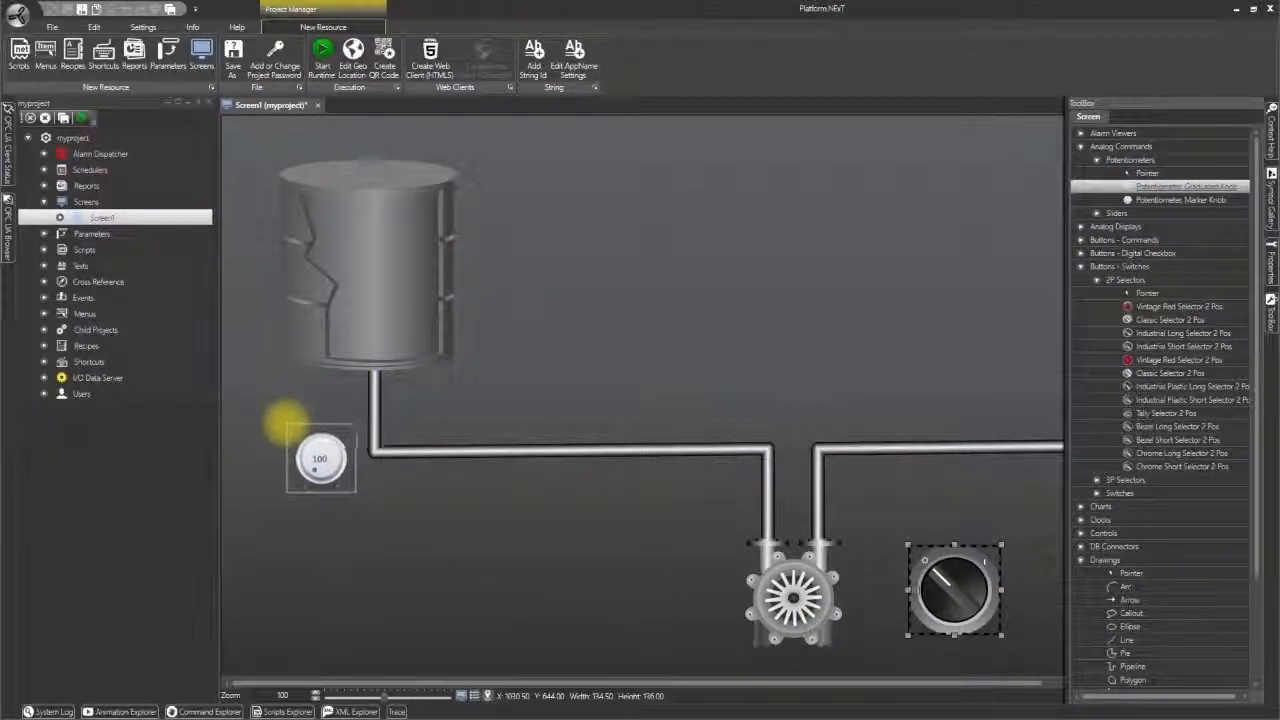
pyautogui.moveTo(320, 458); pyautogui.dragTo(300, 584)
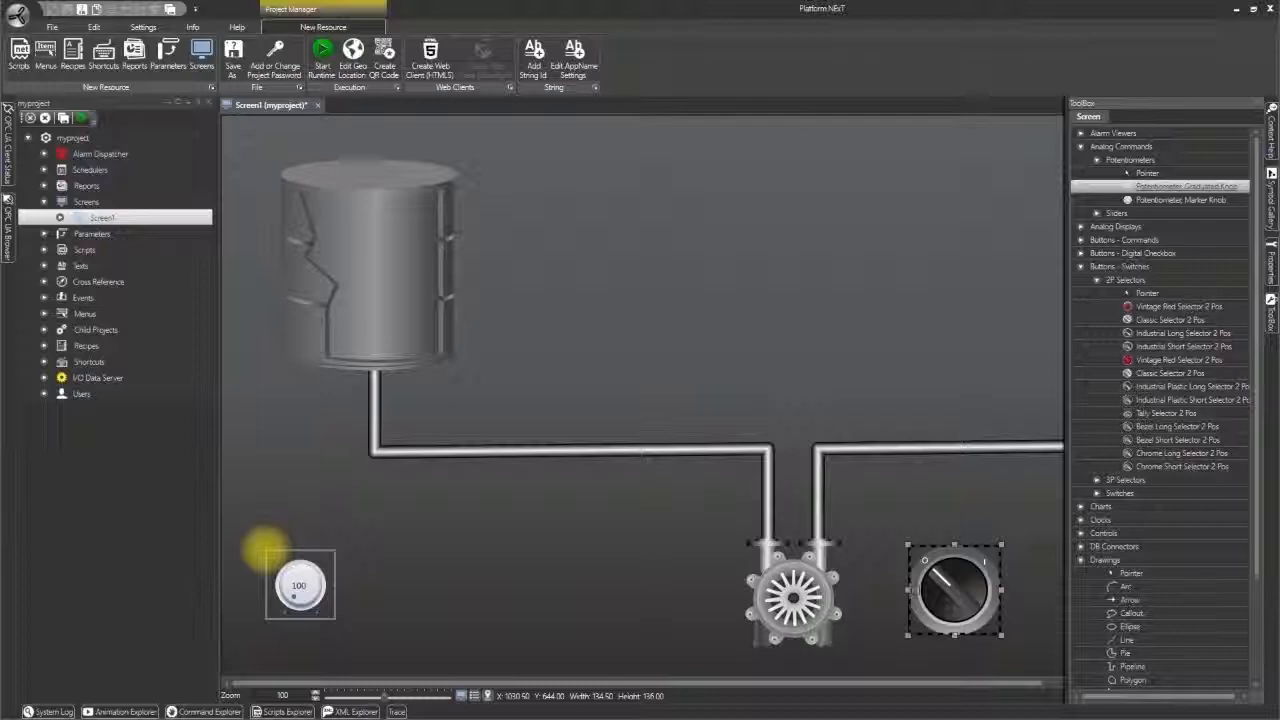
pyautogui.click(300, 584)
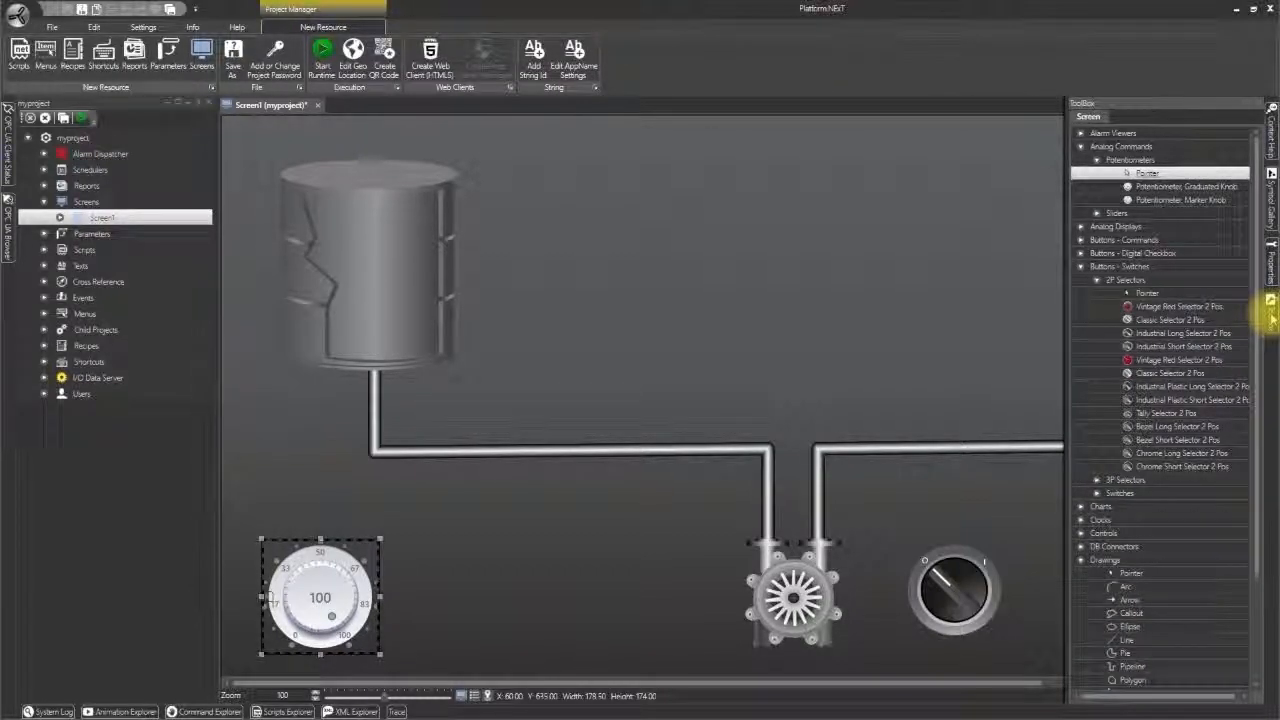
pyautogui.click(1096, 226)
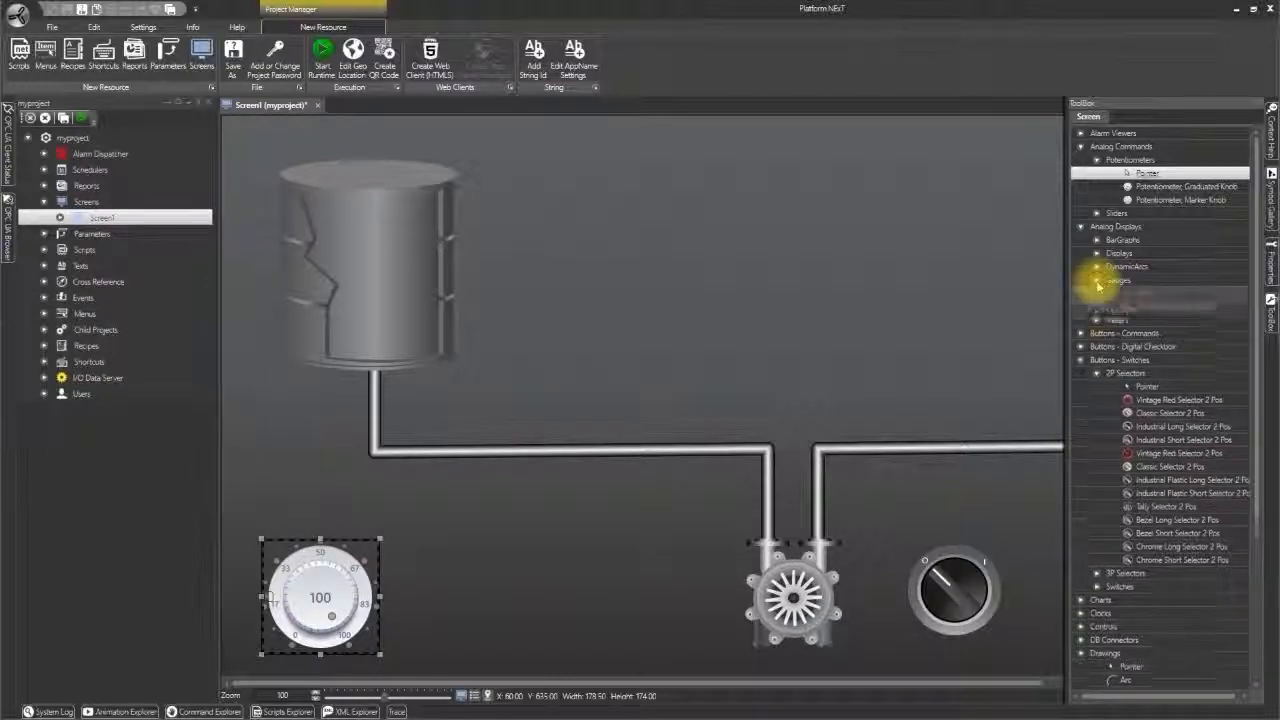
# Step: Add a circular gauge from Analog Displays > Gauges at the upper right and enlarge it
pyautogui.click(1096, 280)
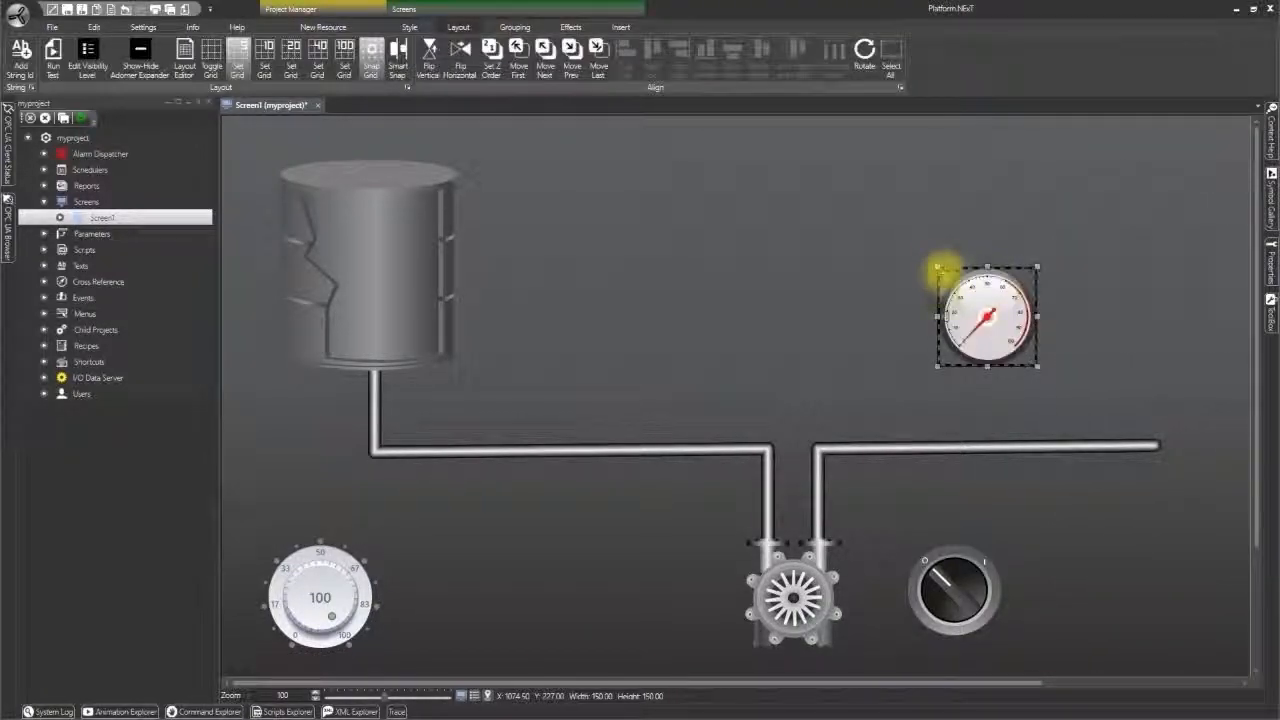
pyautogui.moveTo(1036, 368); pyautogui.dragTo(1072, 408)
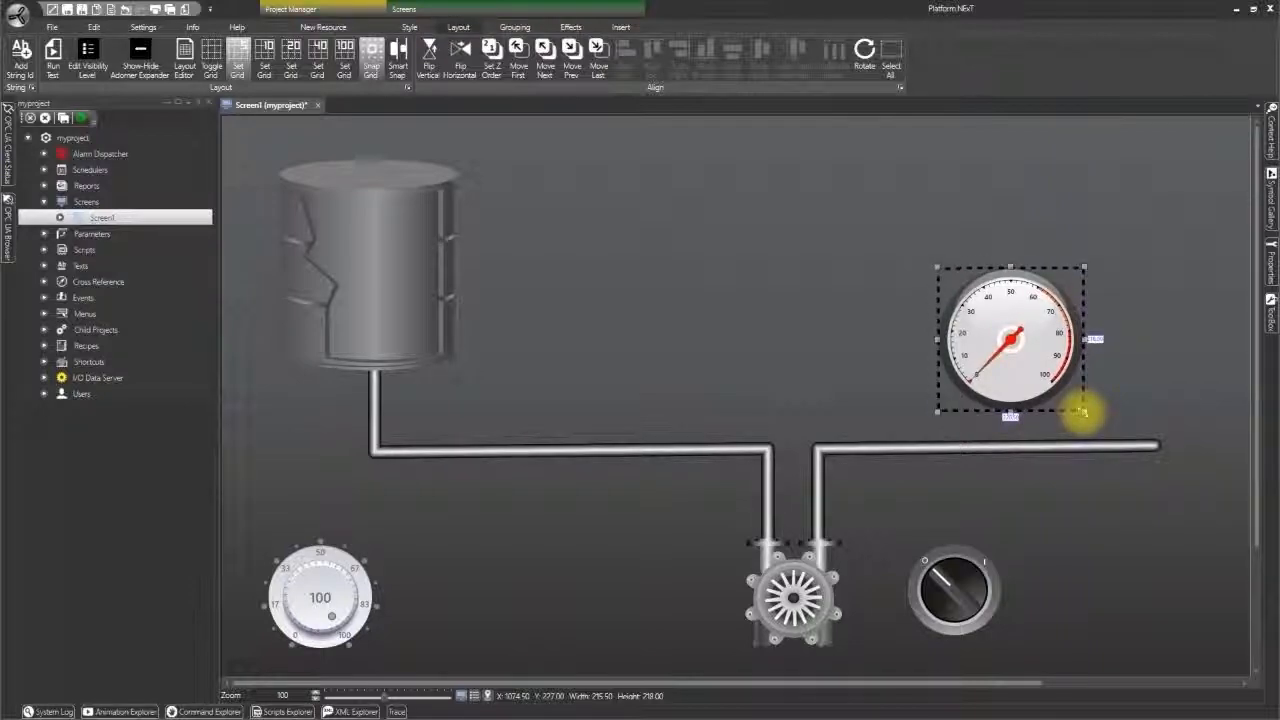
pyautogui.moveTo(1010, 340); pyautogui.dragTo(1124, 384)
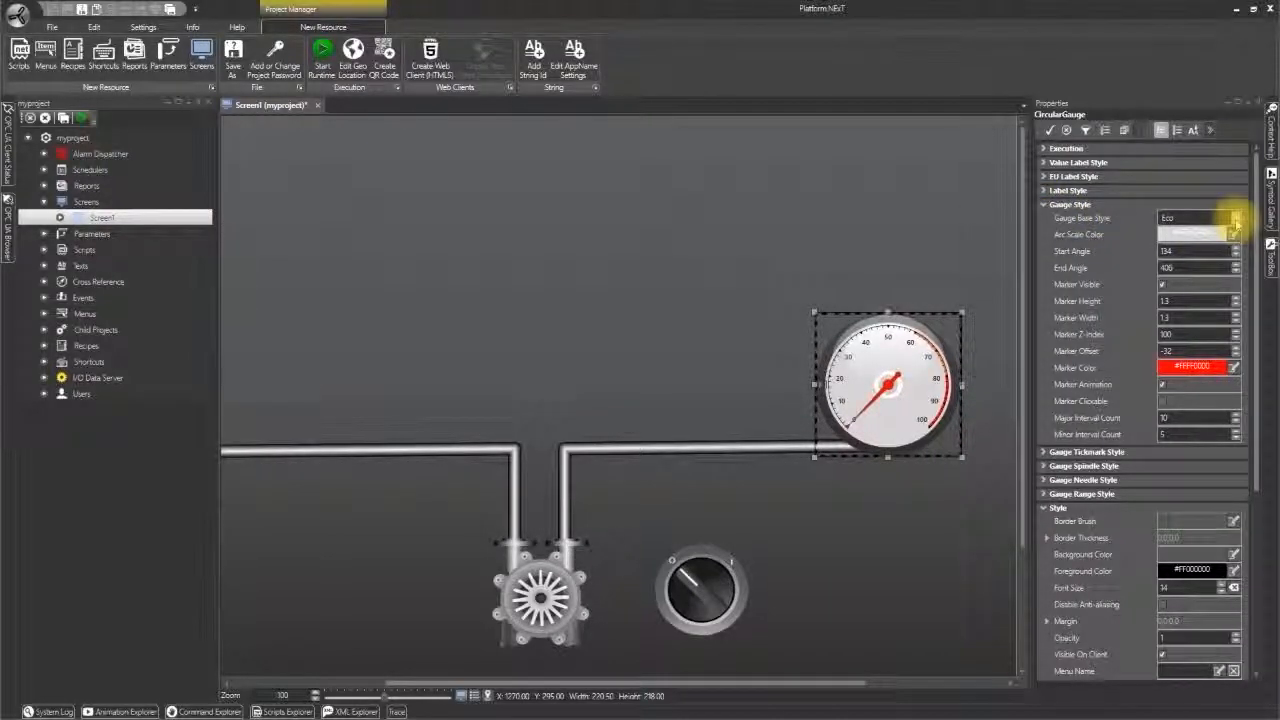
# Step: Set the gauge's base style to Carbon and its arc scale to a yellow brush
pyautogui.click(1232, 218)
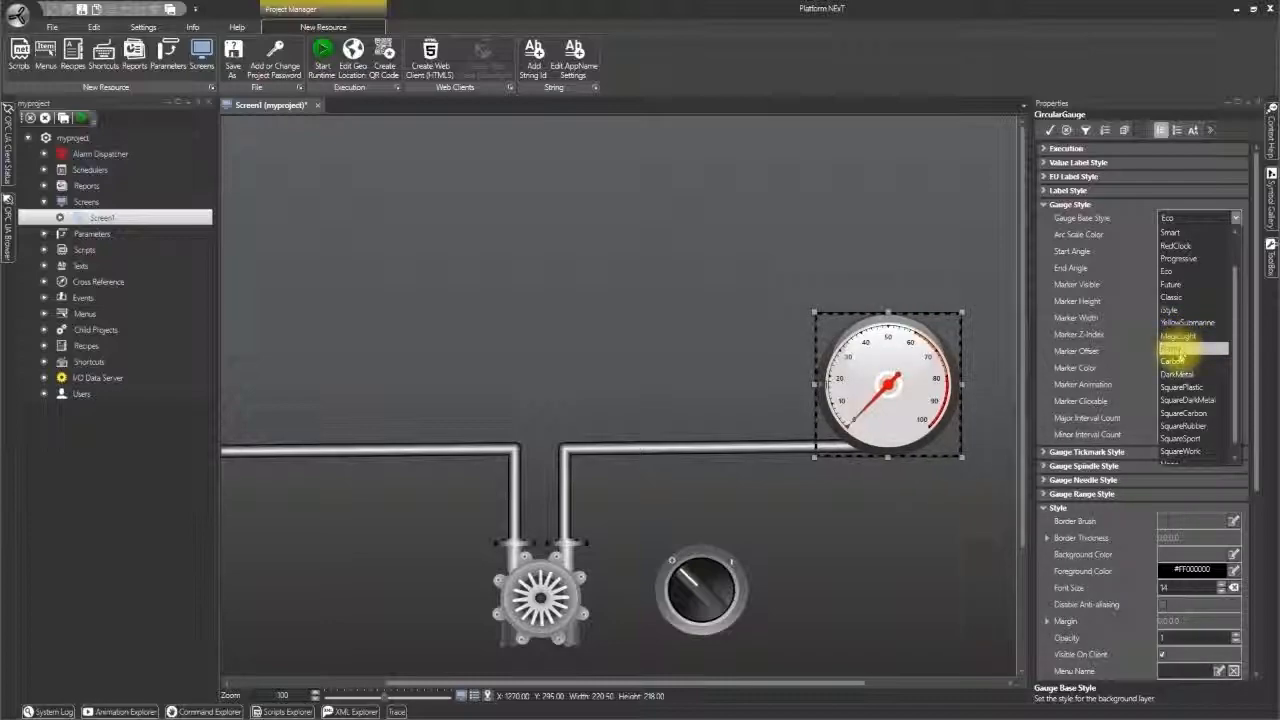
pyautogui.click(1176, 360)
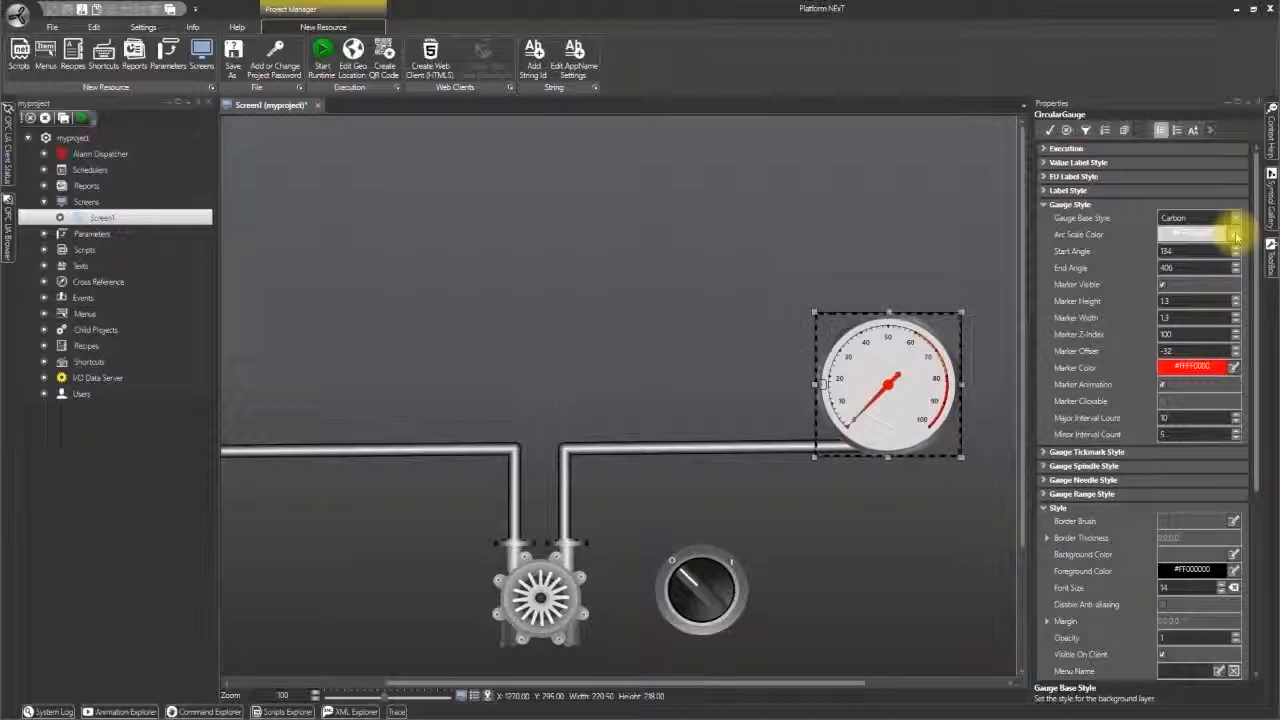
pyautogui.click(1236, 234)
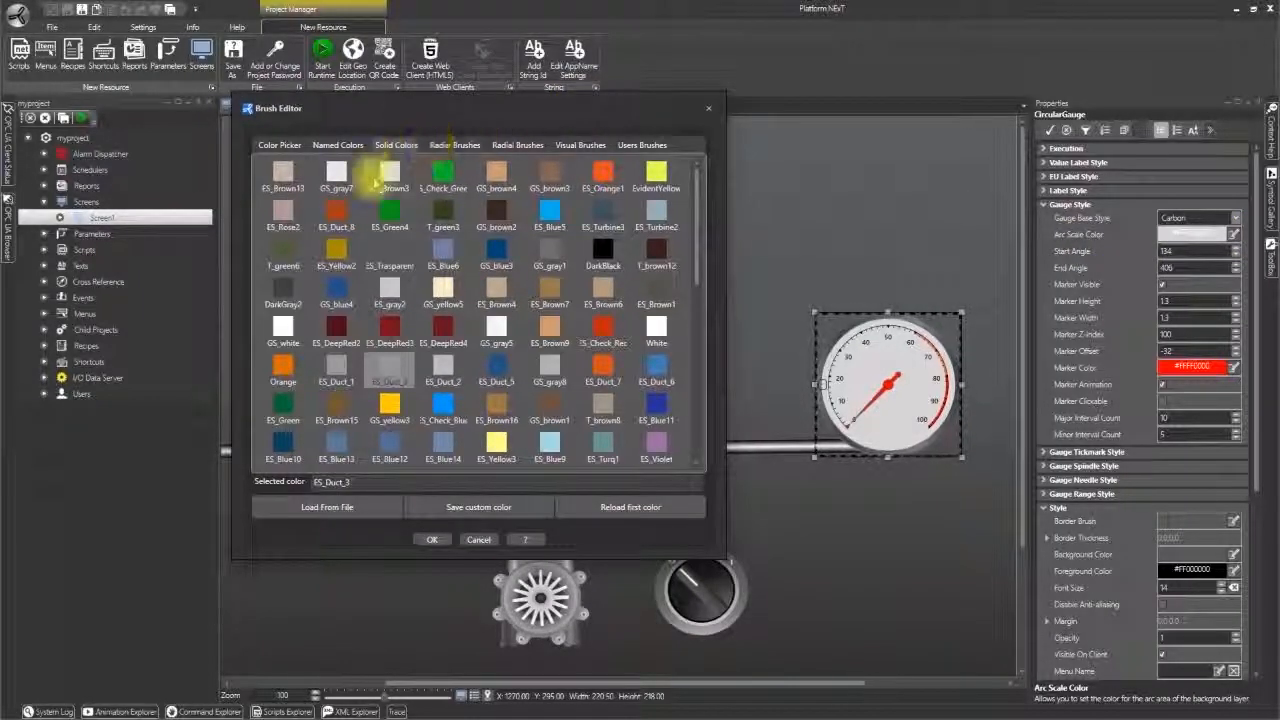
pyautogui.click(516, 144)
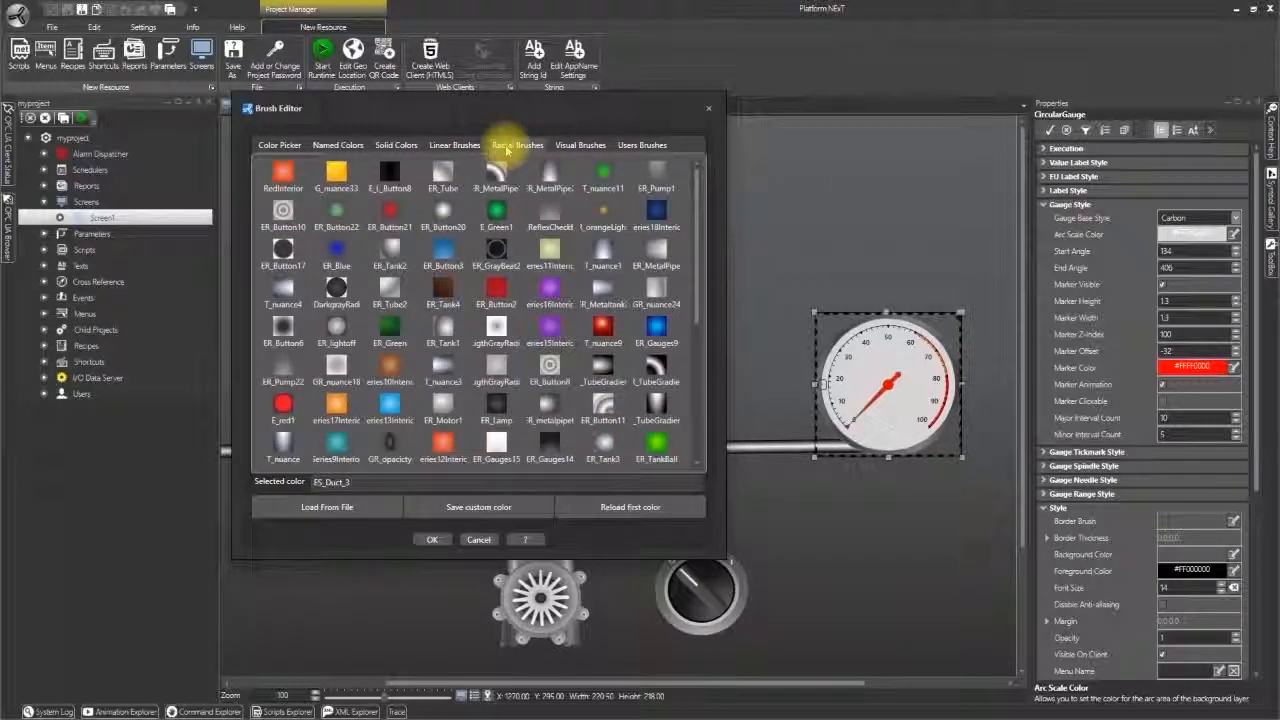
pyautogui.click(336, 170)
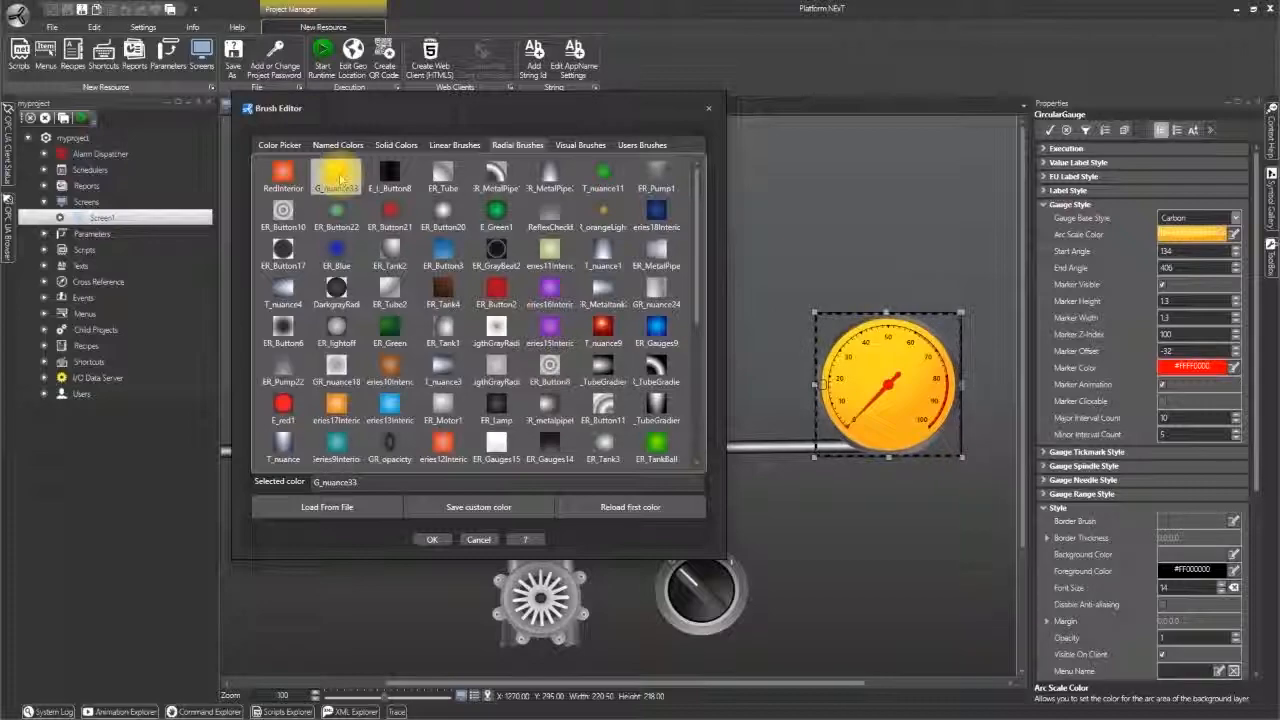
pyautogui.click(432, 540)
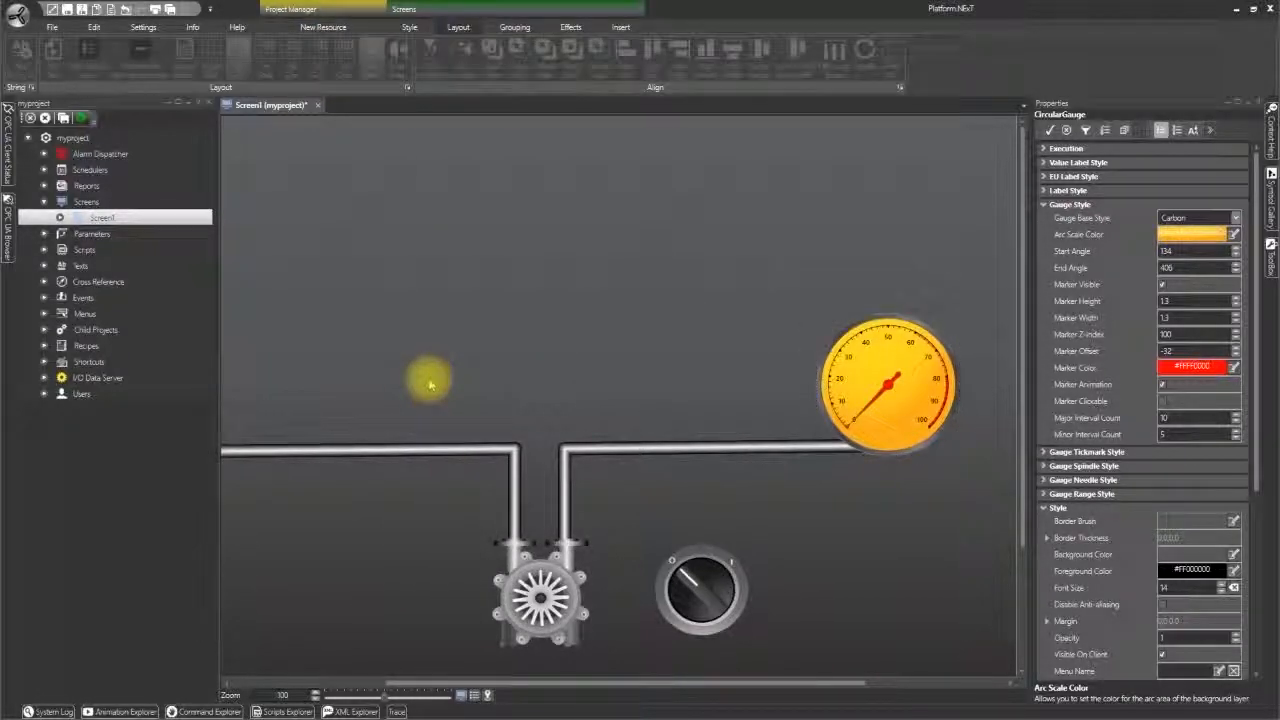
pyautogui.click(380, 324)
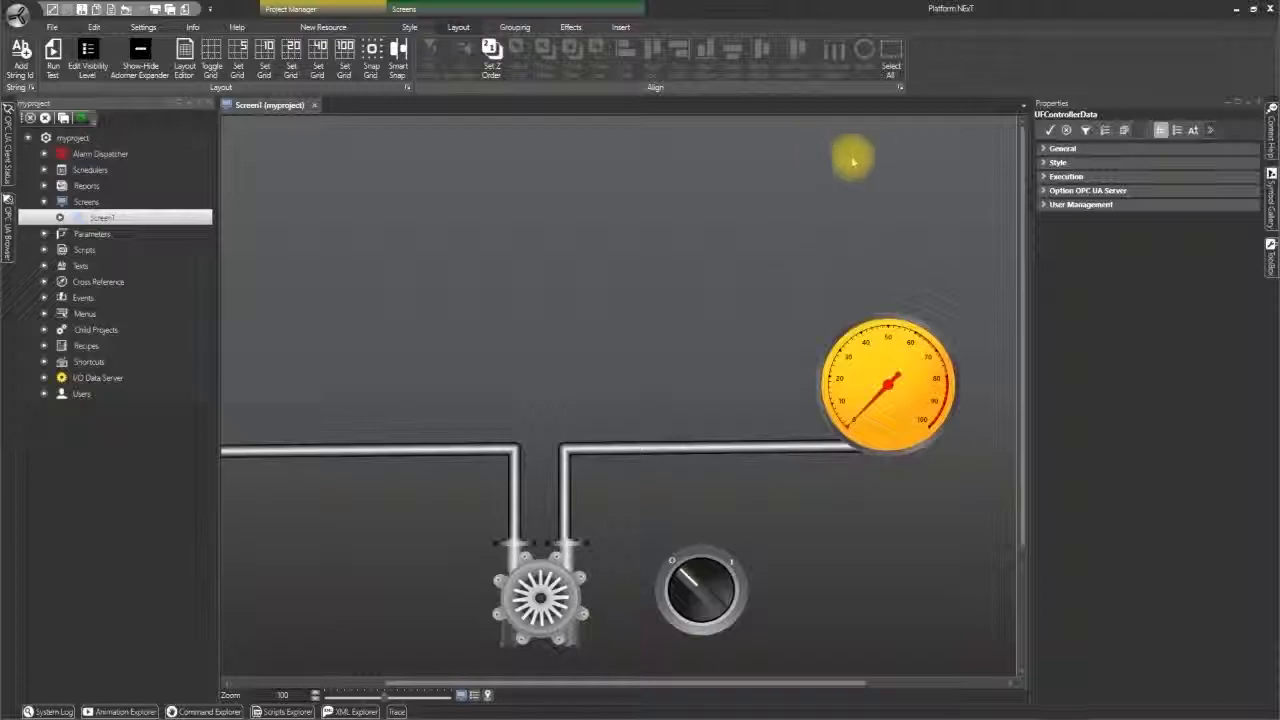
# Step: Close the Properties panel and fit the full screen layout into view
pyautogui.click(322, 28)
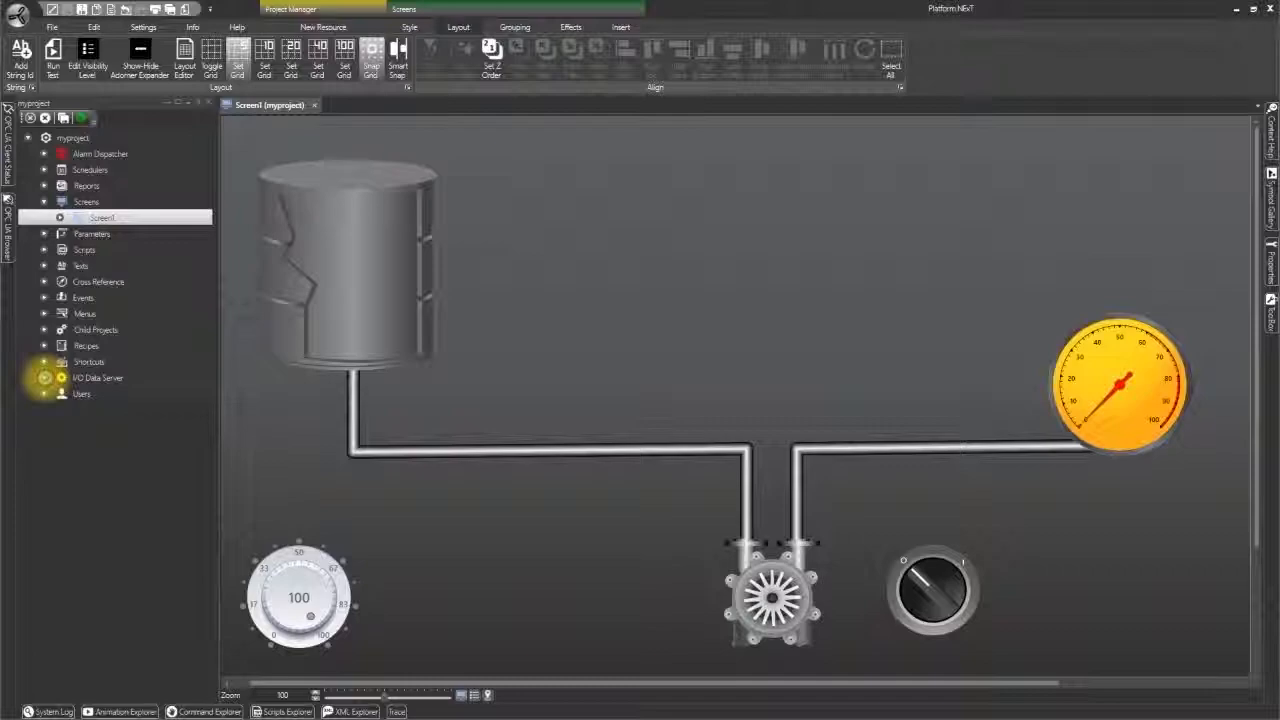
# Step: Link tags from the IO Data Server tag list to the pump and the selector switch
pyautogui.click(44, 378)
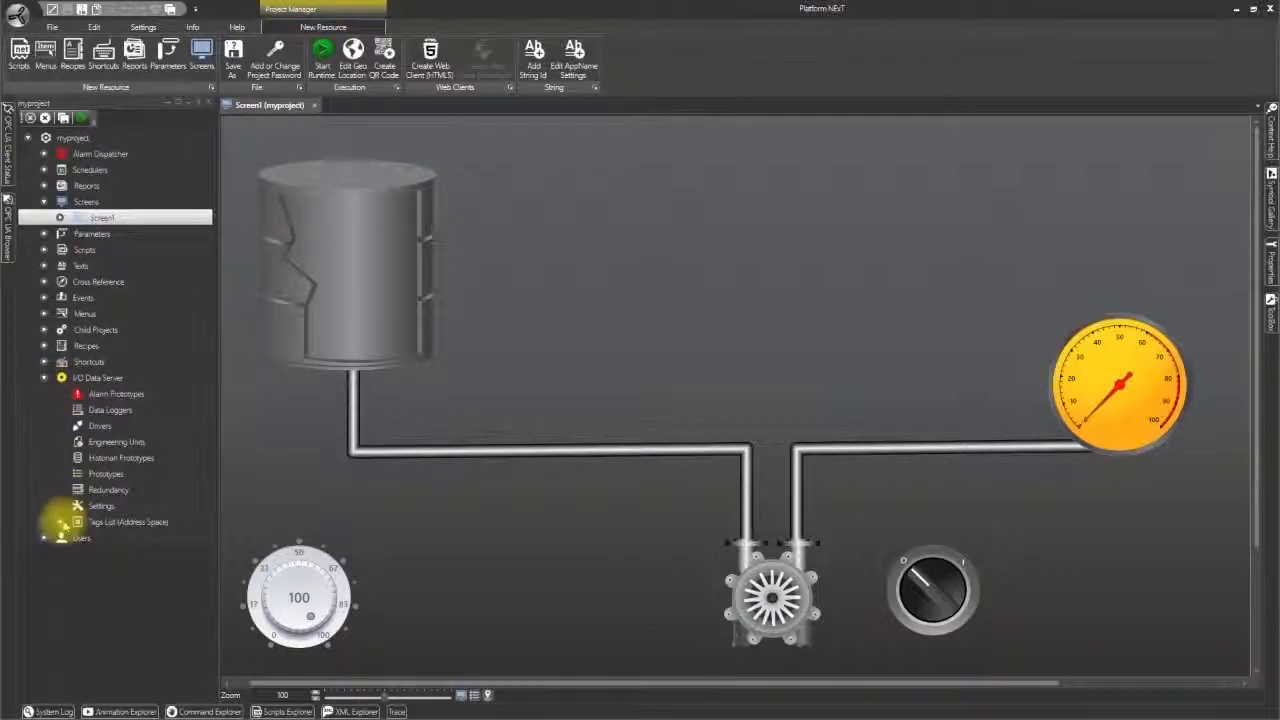
pyautogui.click(60, 520)
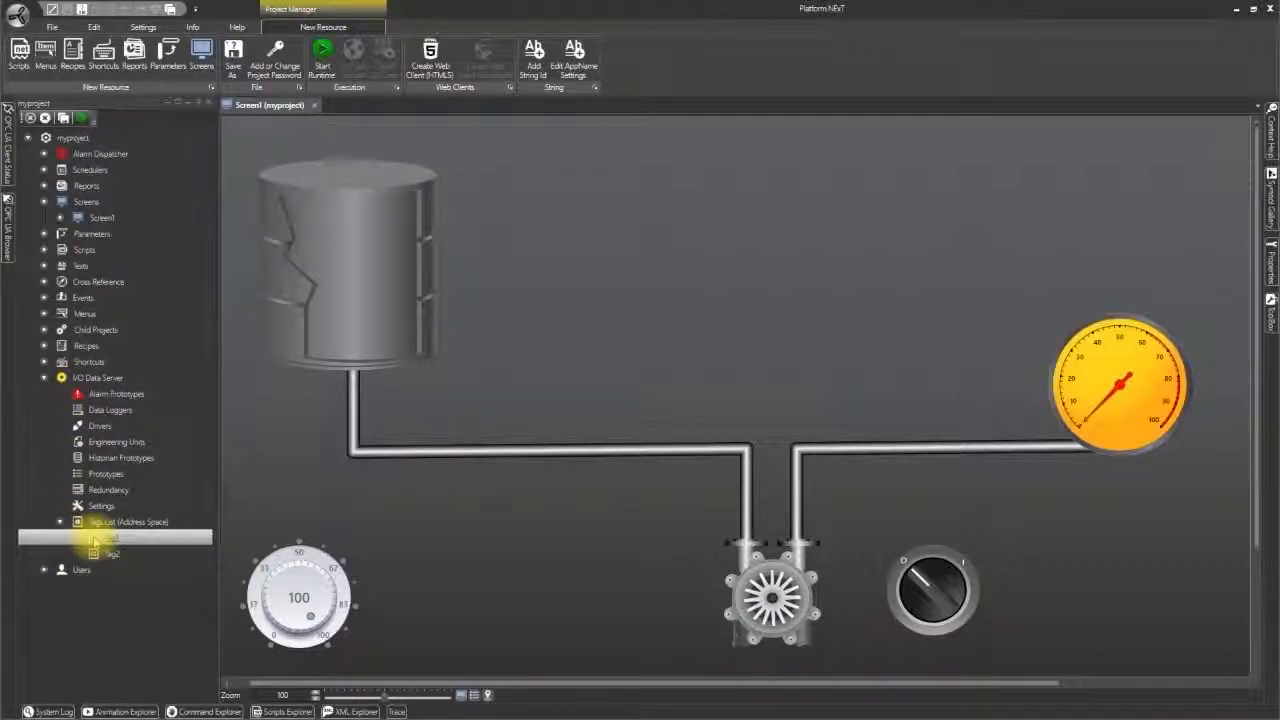
pyautogui.click(772, 596)
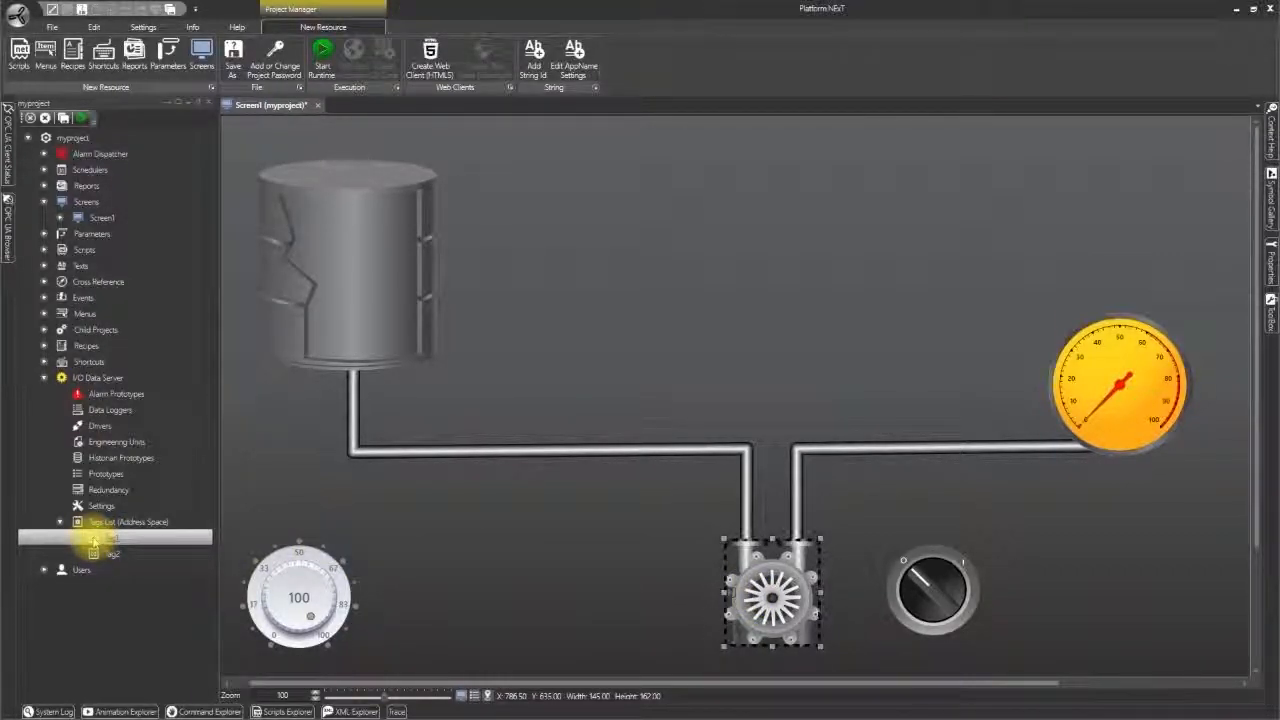
pyautogui.click(930, 588)
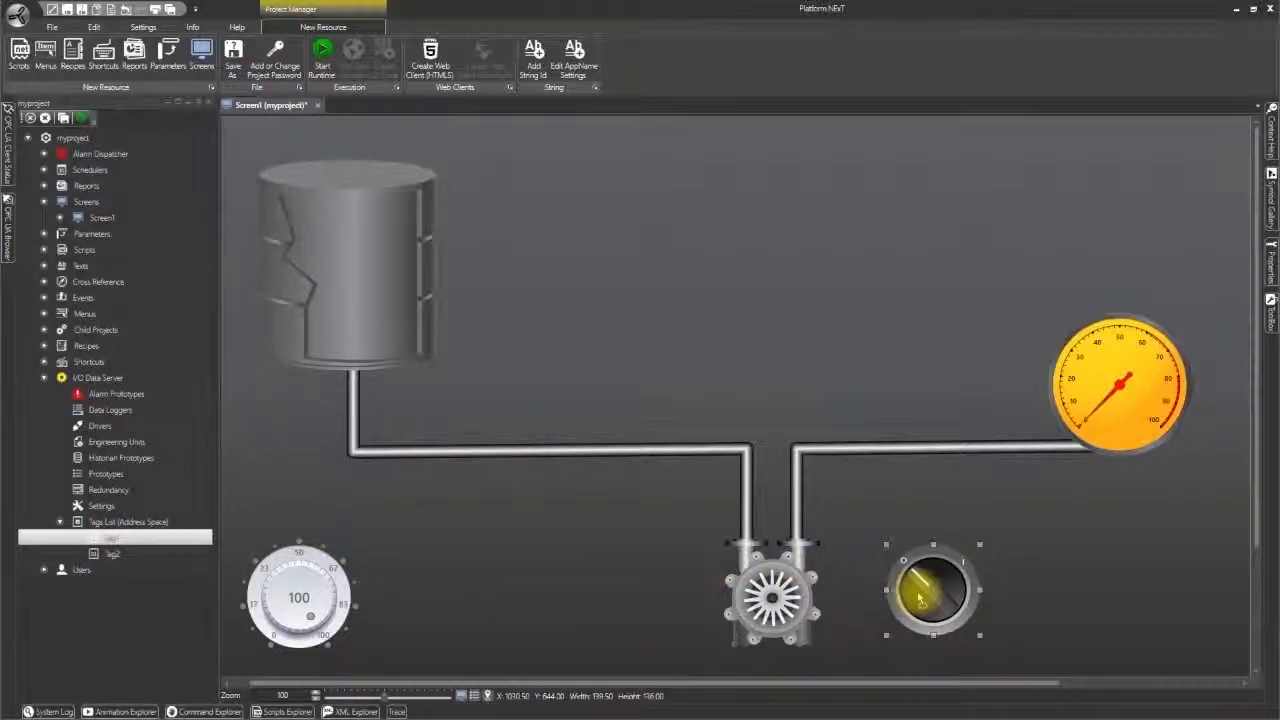
pyautogui.click(930, 590)
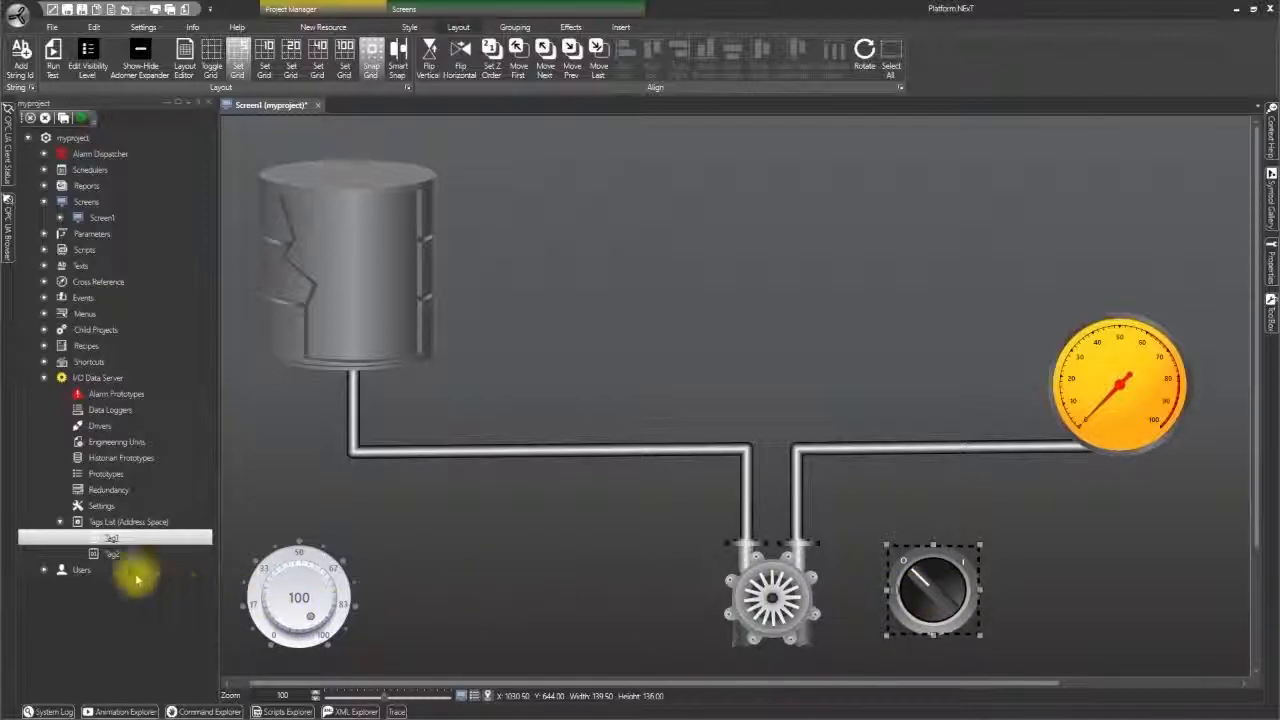
# Step: Link tags from the tag list to the tank and the dial knob
pyautogui.click(322, 28)
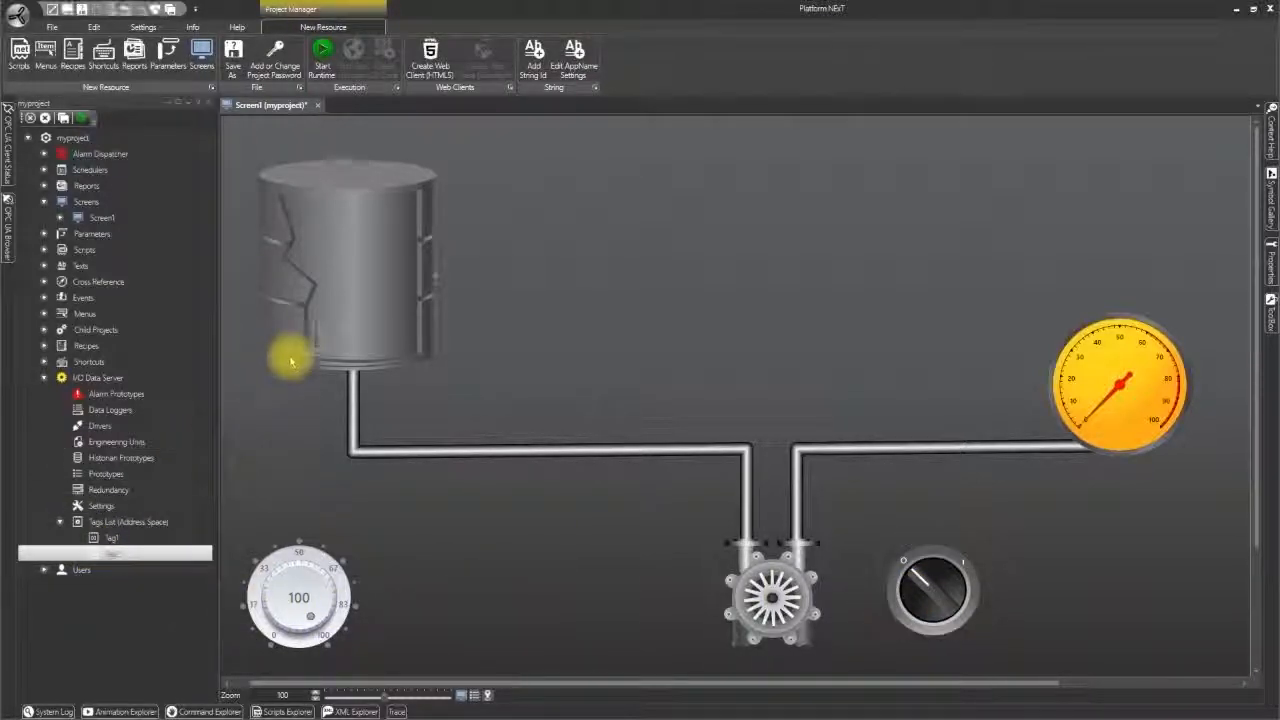
pyautogui.click(344, 276)
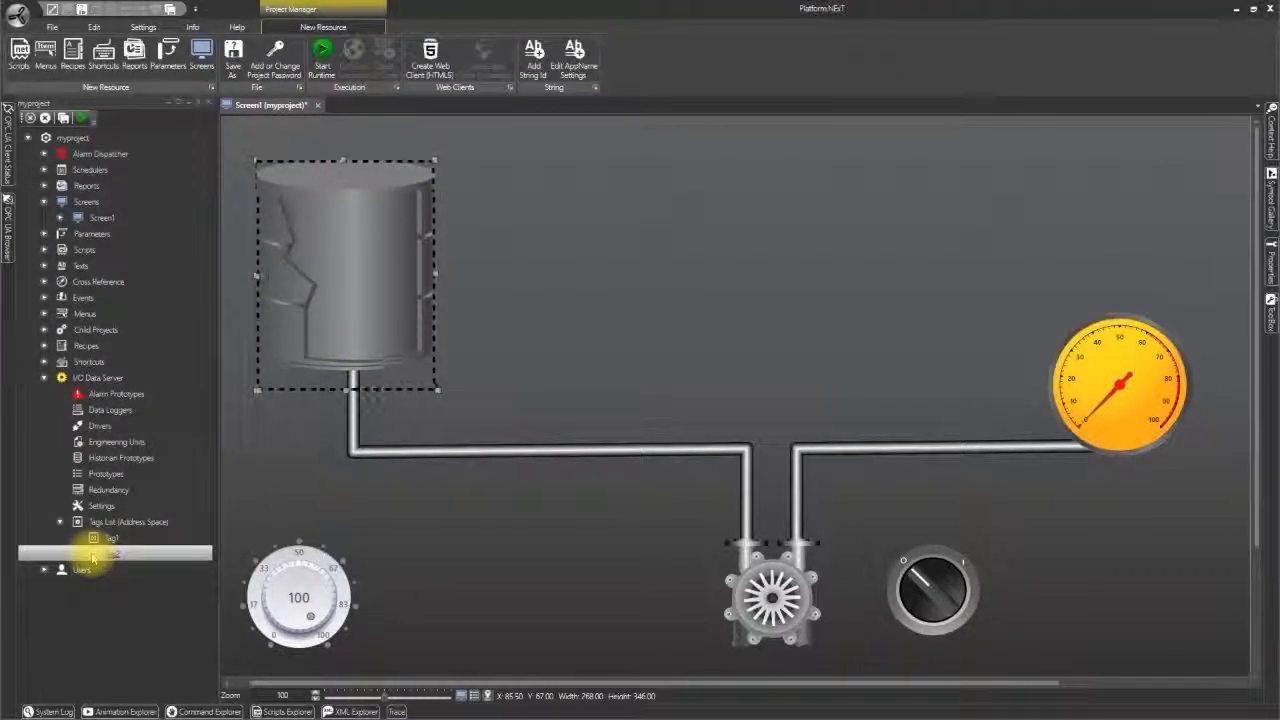
pyautogui.click(298, 596)
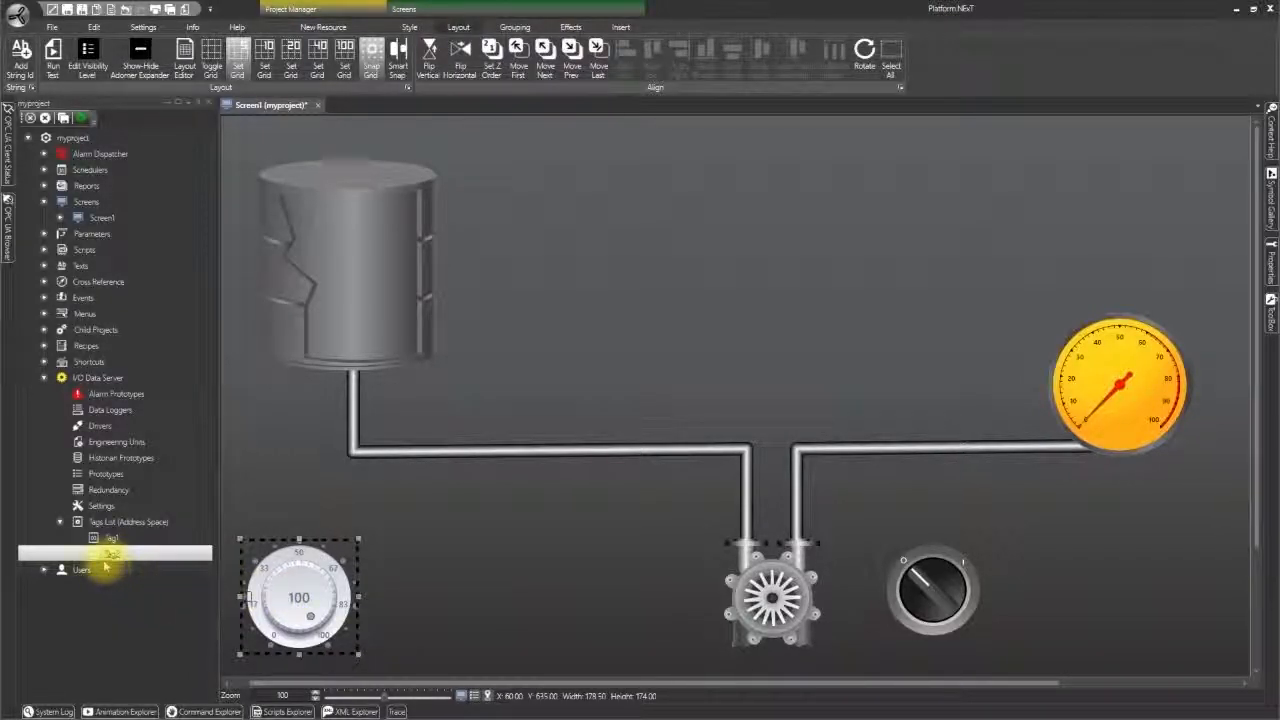
pyautogui.click(322, 28)
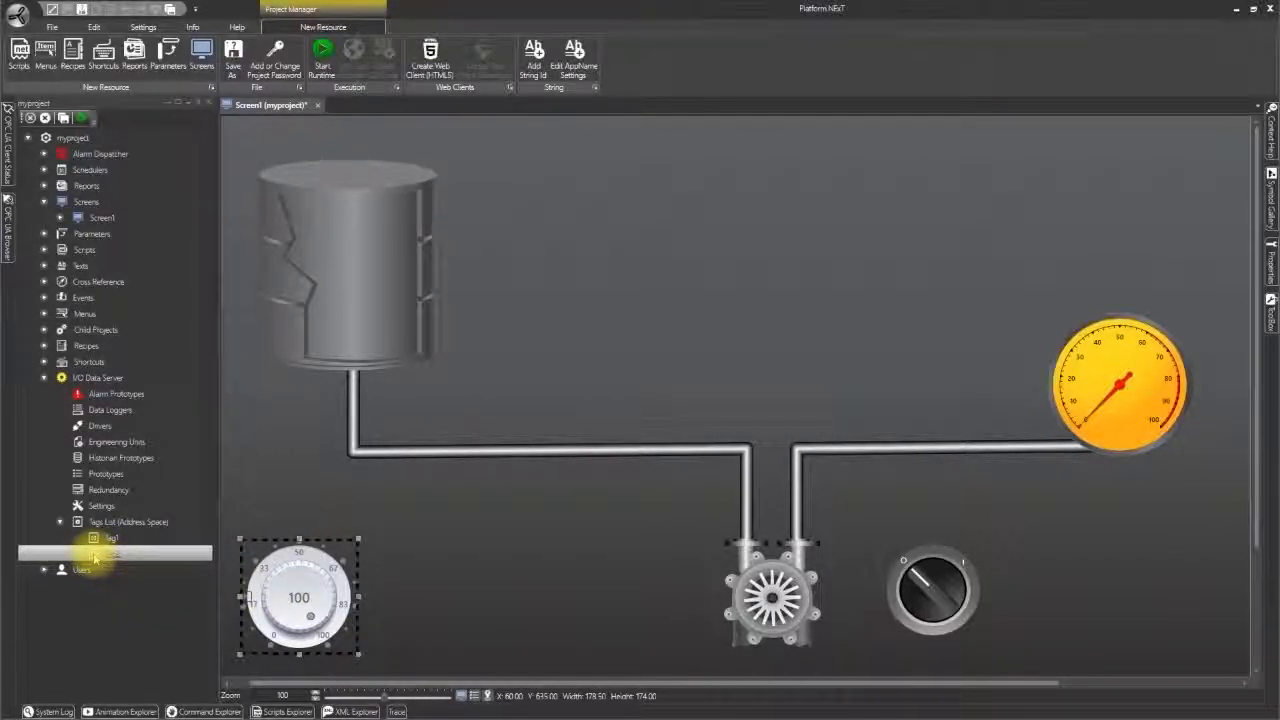
pyautogui.click(1118, 384)
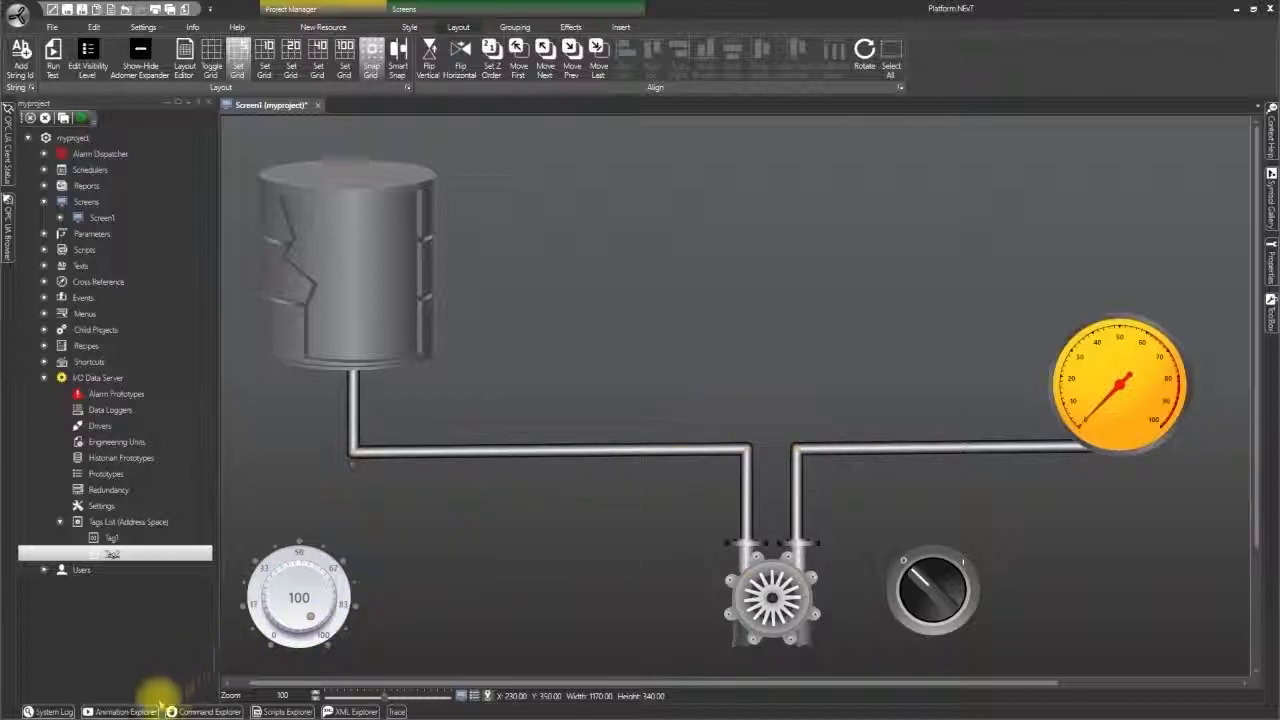
# Step: Add a Border Color animation to the pipeline and set the colours of its two threshold rows
pyautogui.click(122, 712)
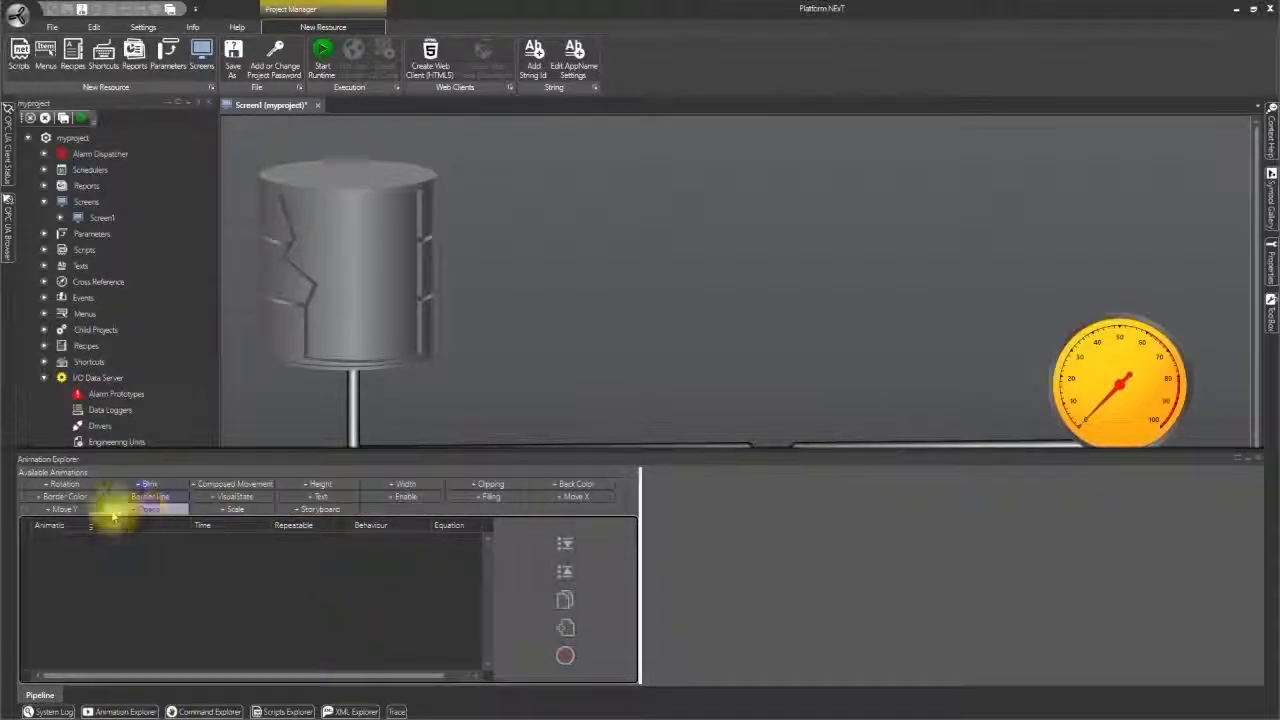
pyautogui.moveTo(64, 496)
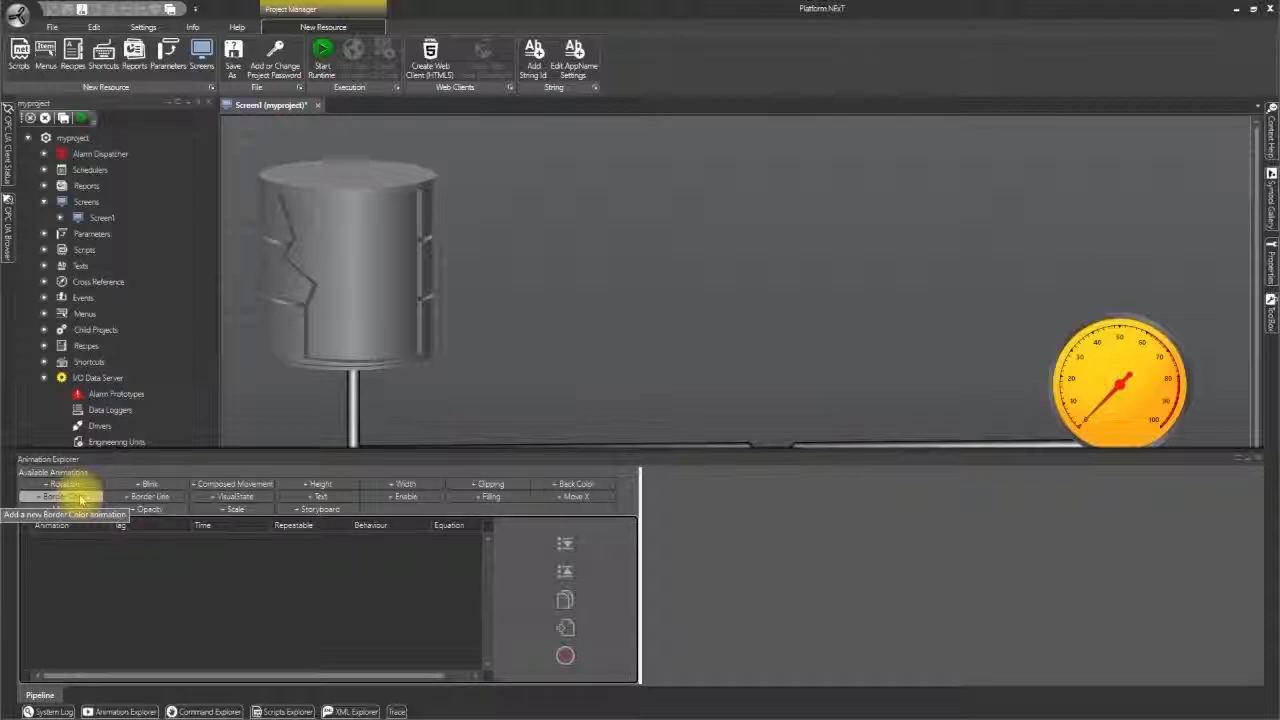
pyautogui.click(64, 496)
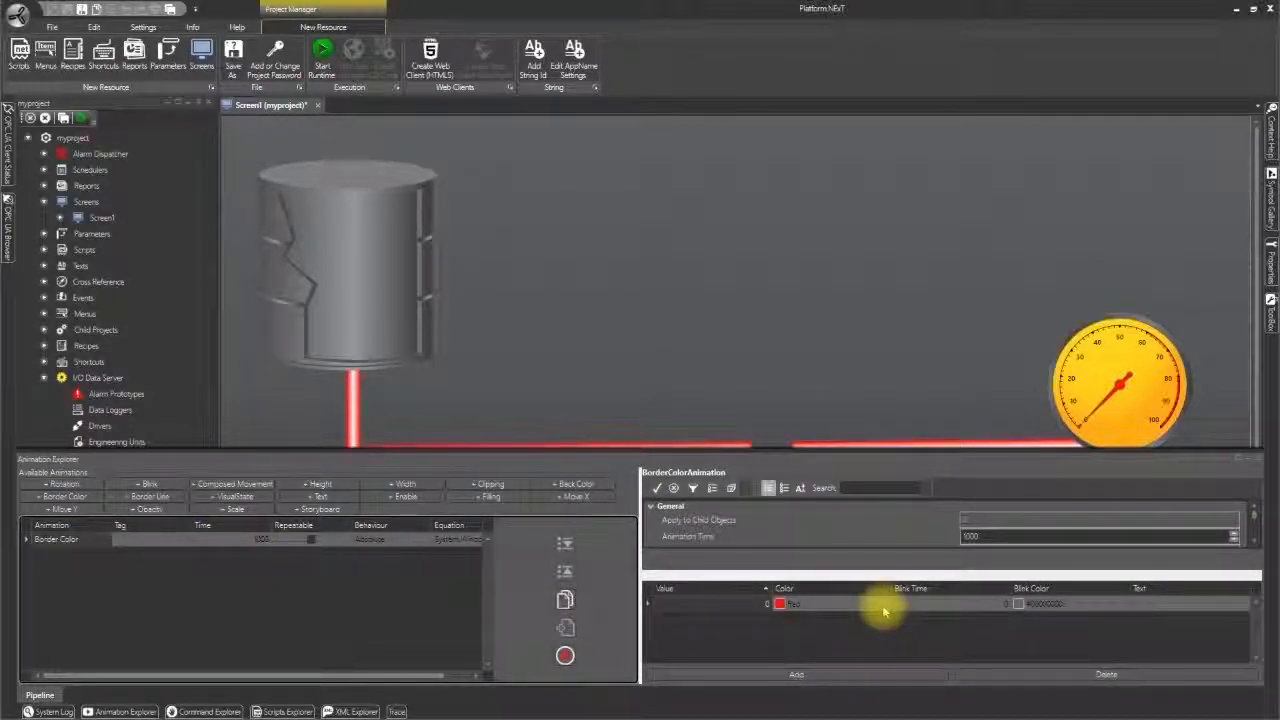
pyautogui.click(810, 604)
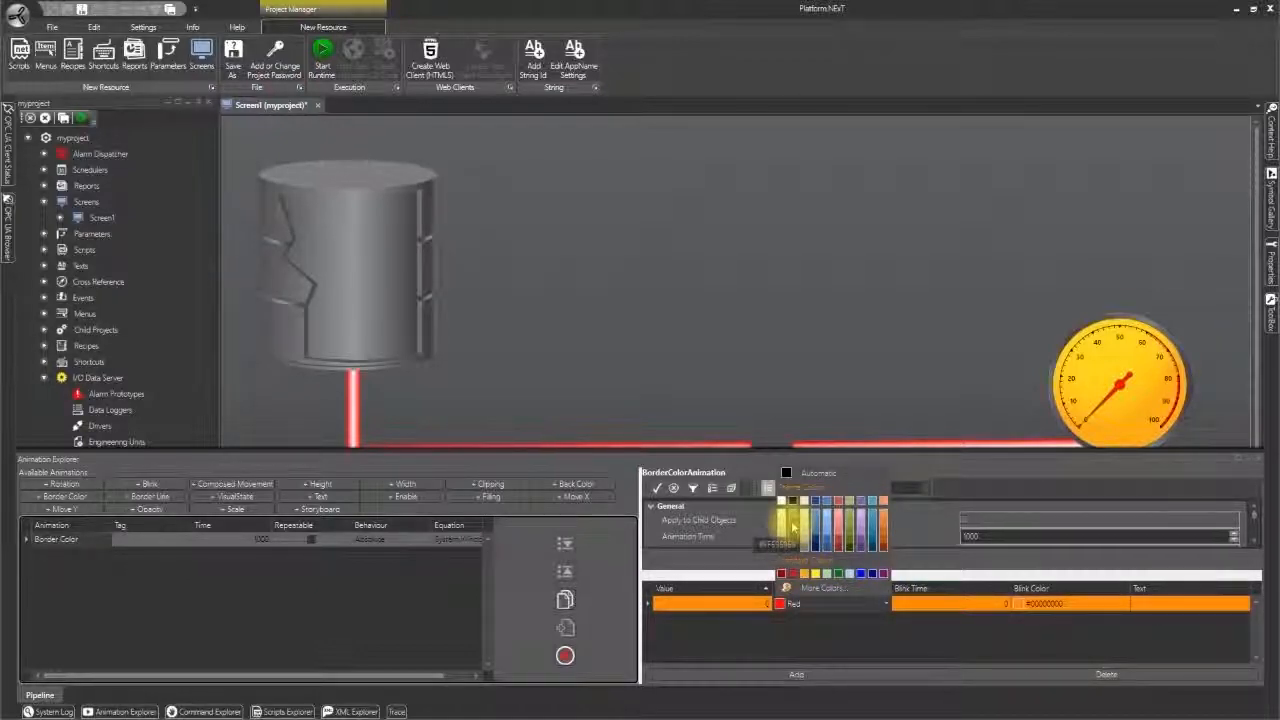
pyautogui.click(790, 528)
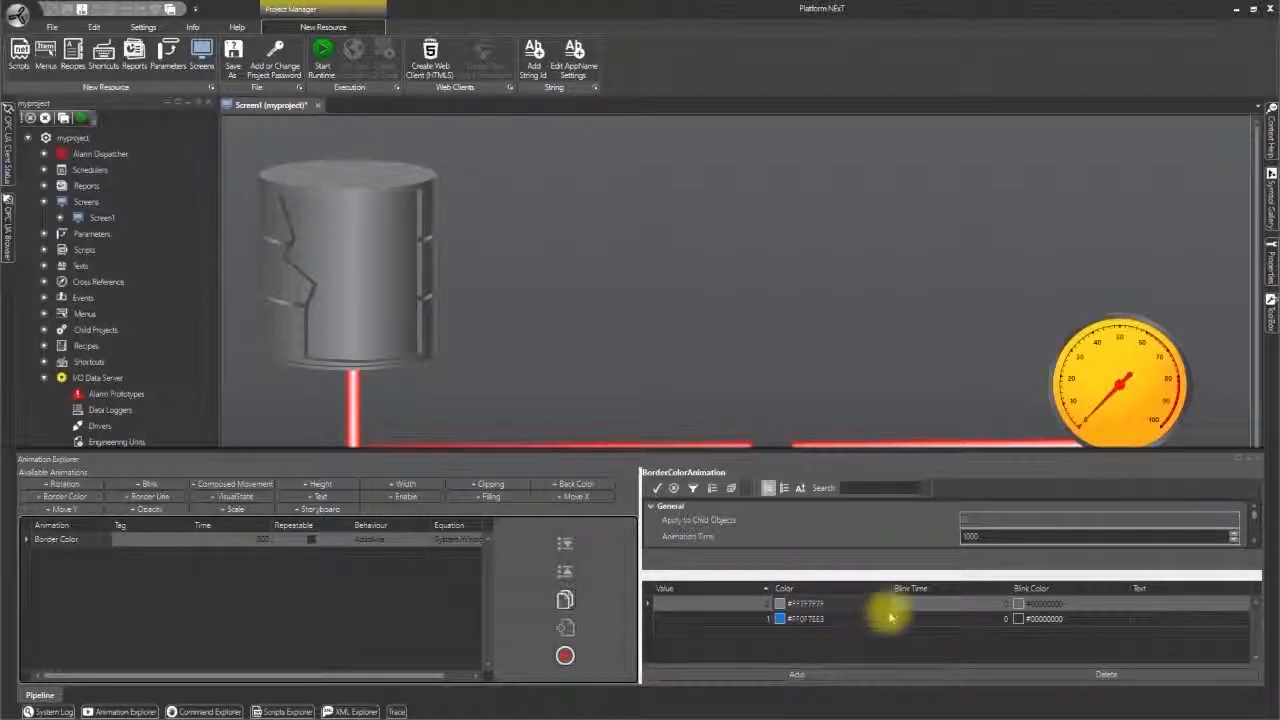
pyautogui.click(780, 604)
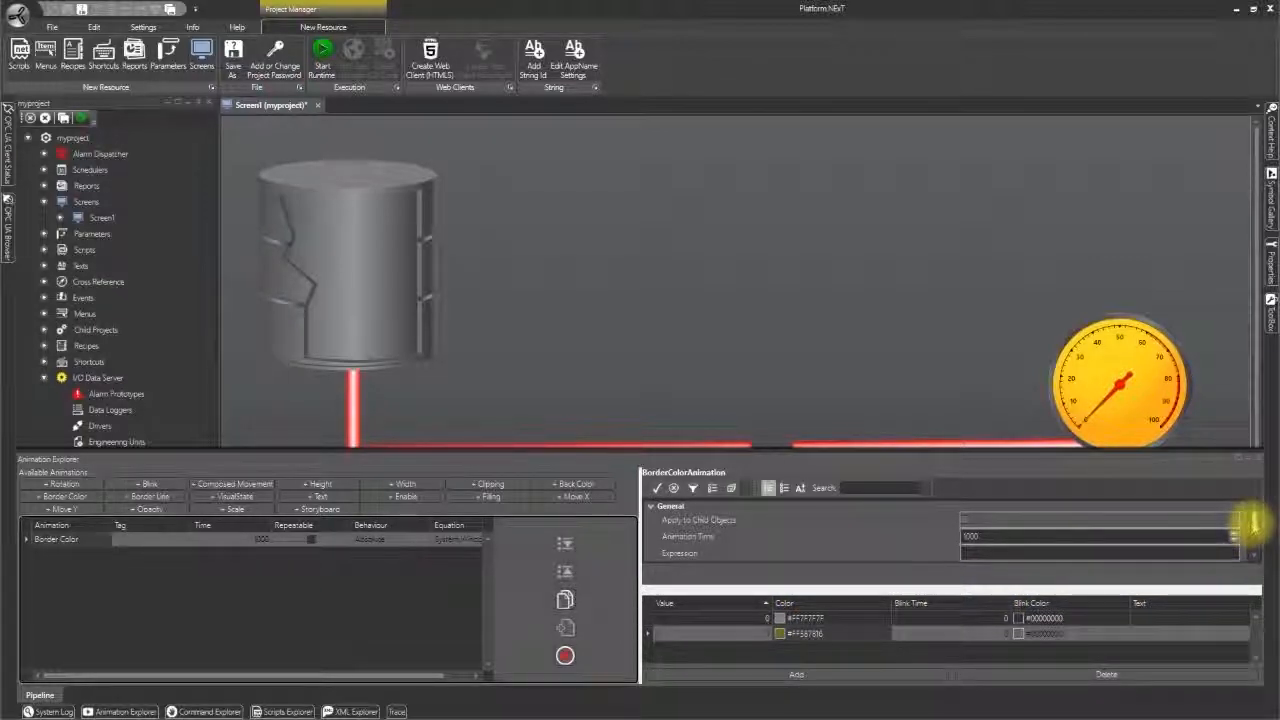
# Step: Assign the Animation Tag driving the pipeline colour via the Browse dialog
pyautogui.scroll(-3)
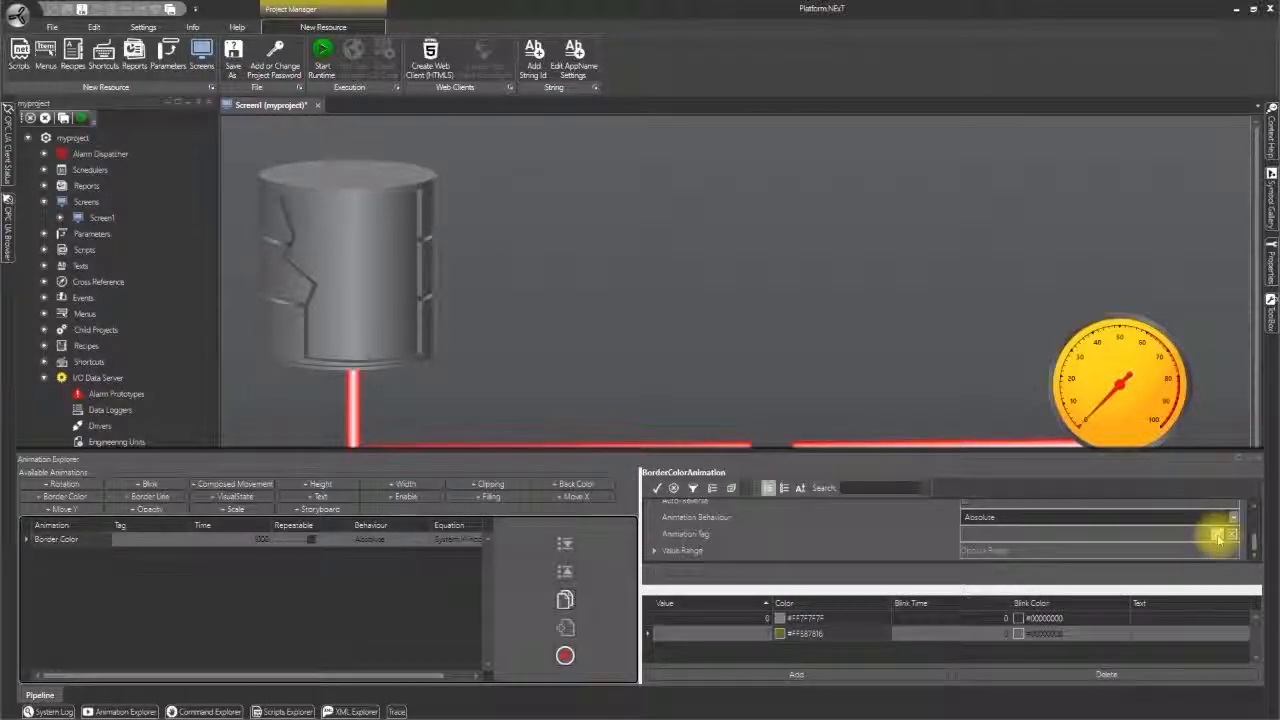
pyautogui.click(1218, 536)
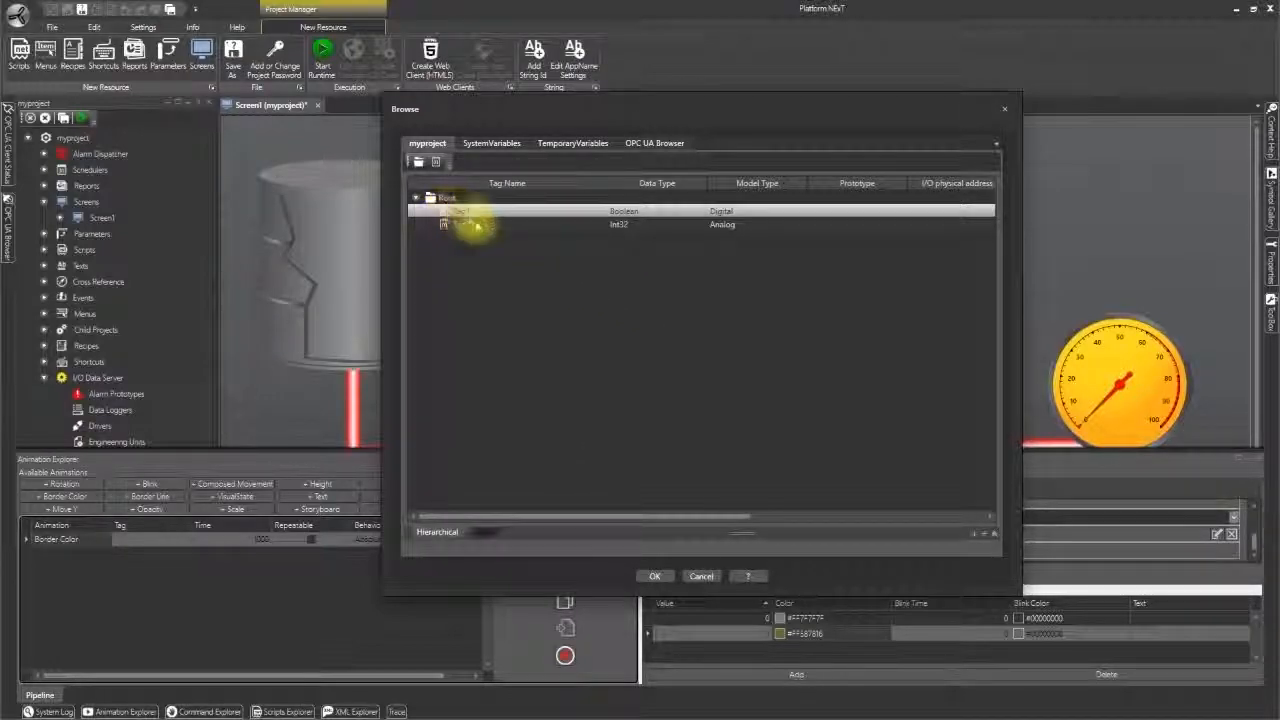
pyautogui.click(654, 576)
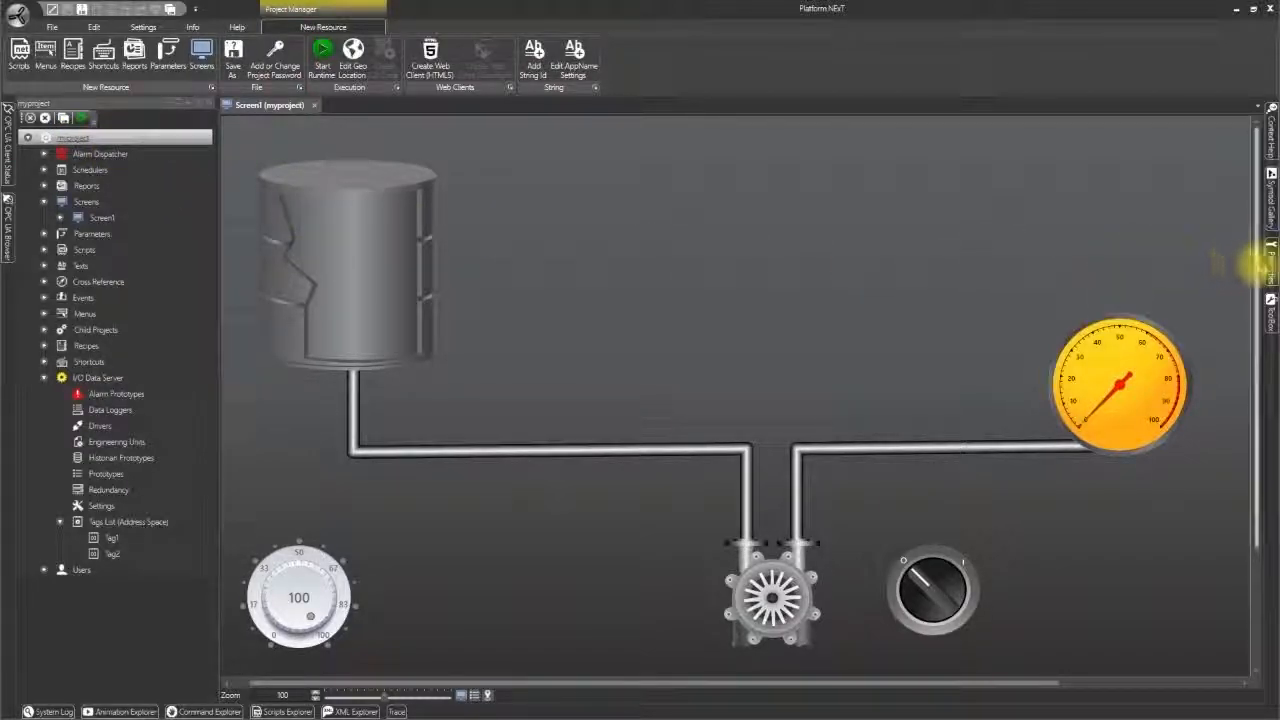
# Step: Set the project's Startup Page under Execution and rename Screen1 to Main
pyautogui.click(1272, 256)
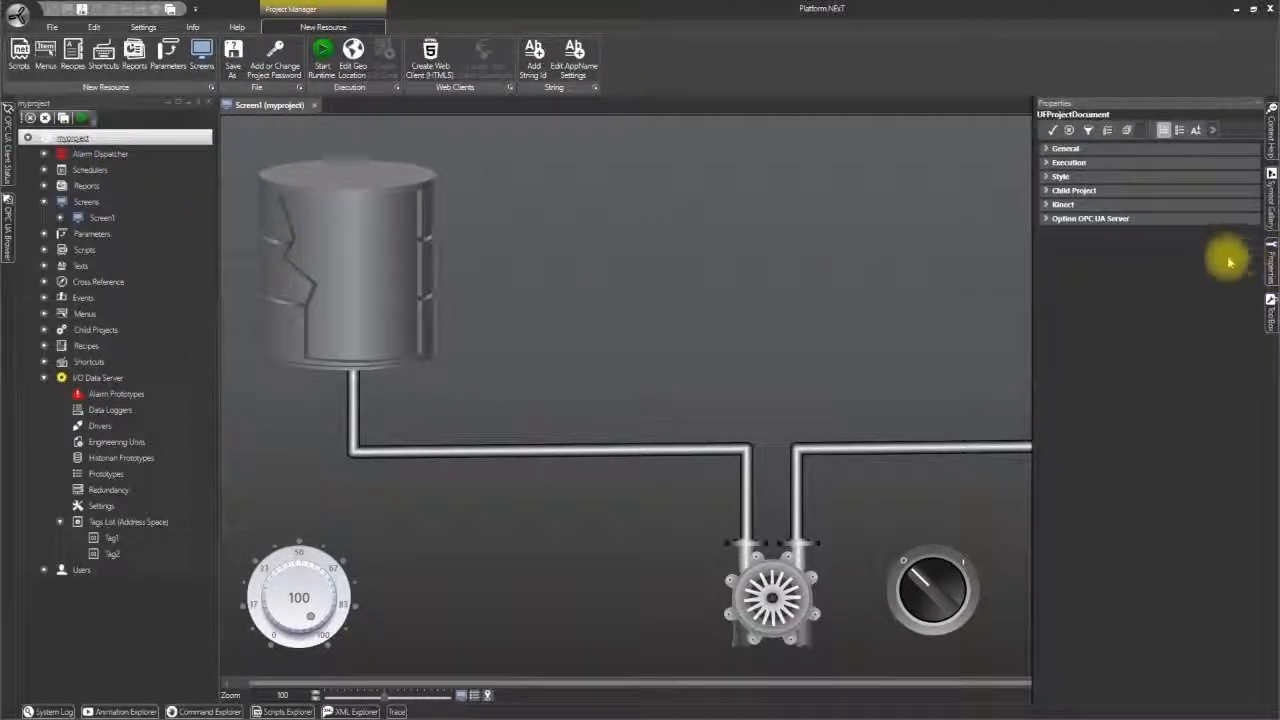
pyautogui.click(1048, 162)
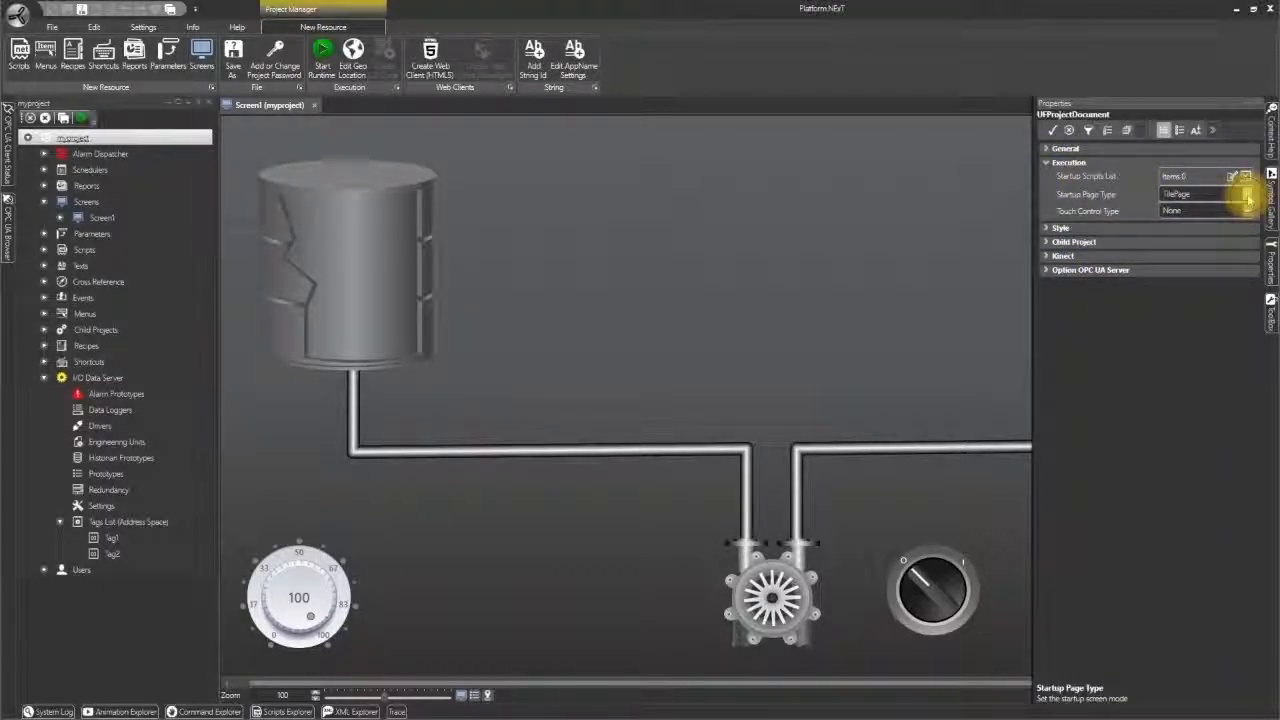
pyautogui.click(1244, 194)
pyautogui.write('Main')
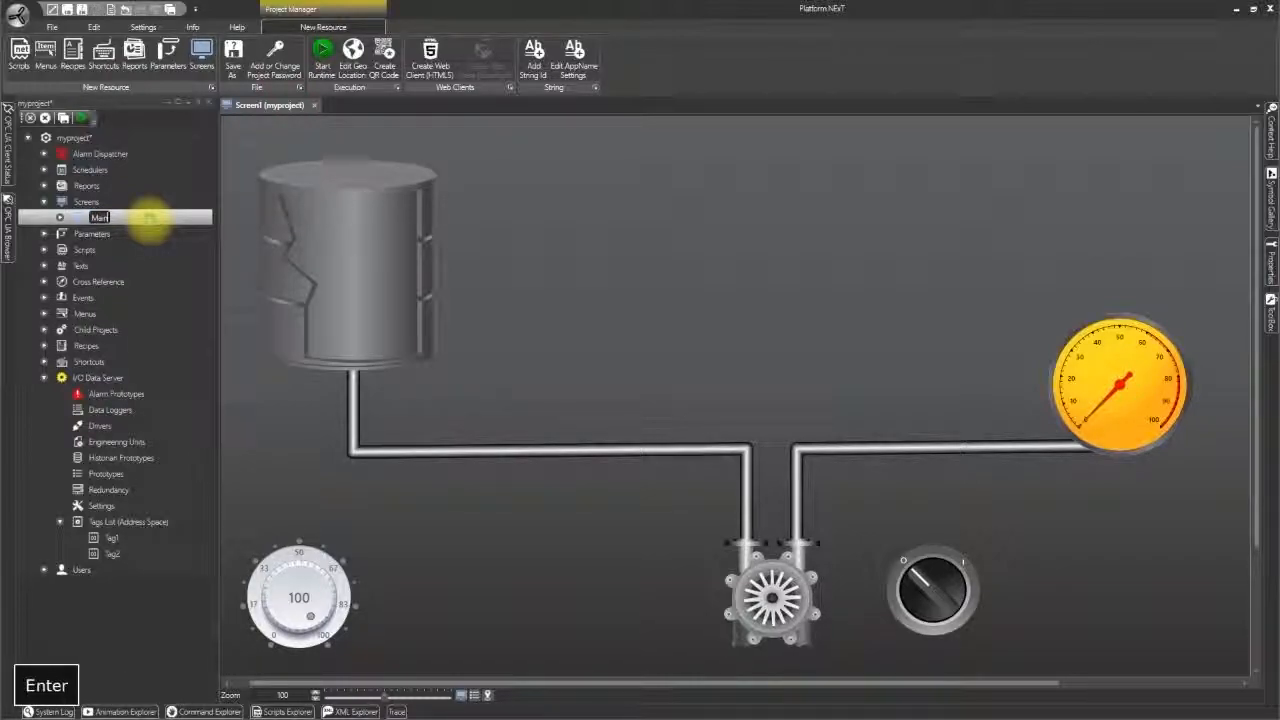
pyautogui.doubleClick(100, 216)
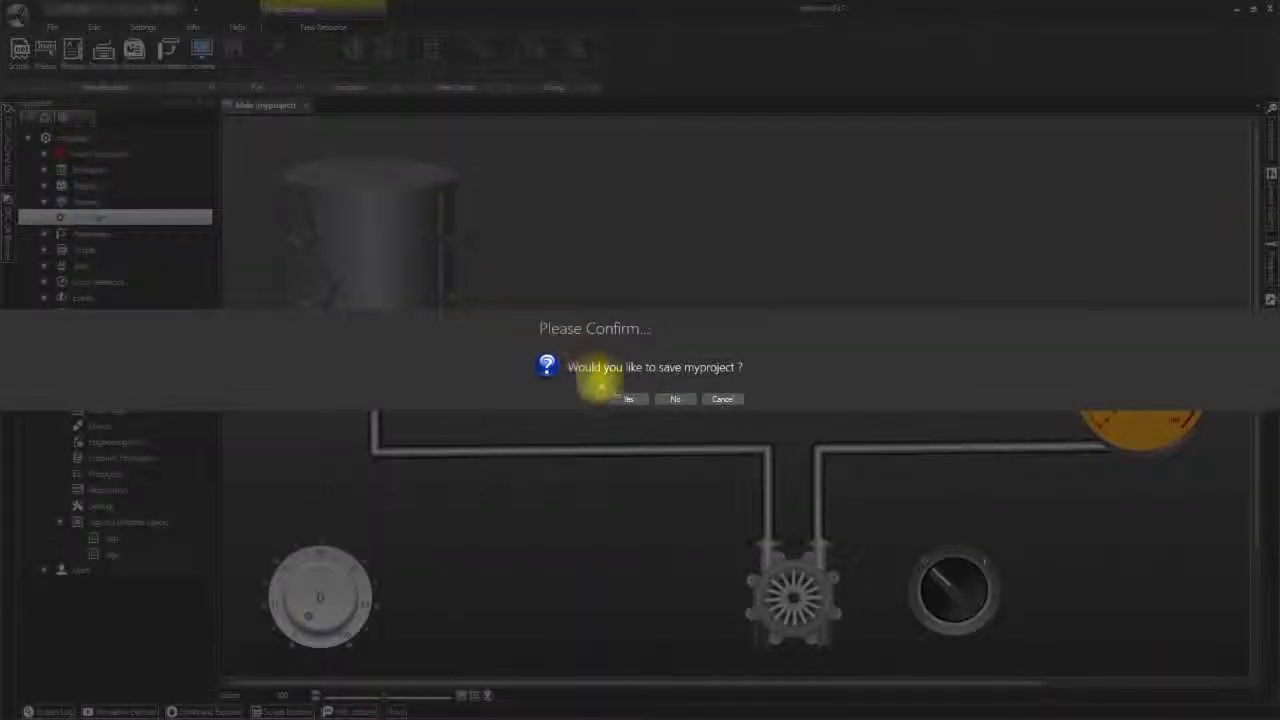
# Step: Confirm saving myproject, test the Main screen in runtime and close runtime
pyautogui.click(628, 400)
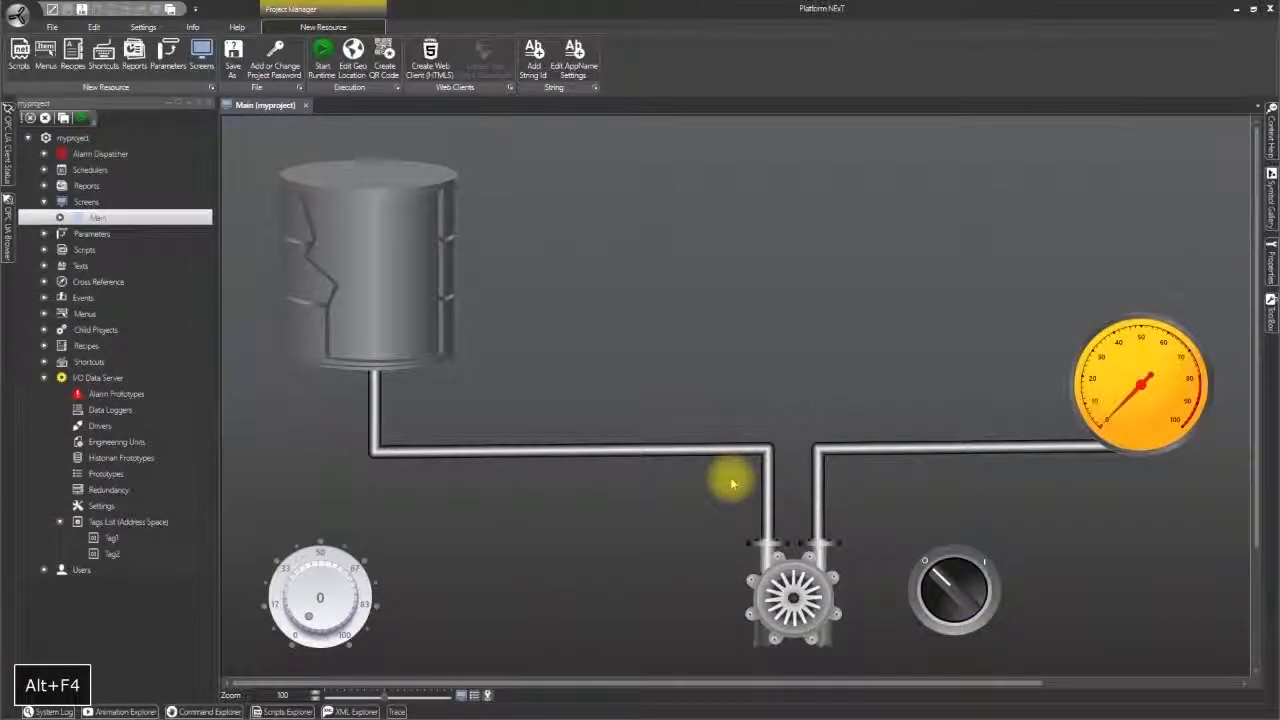
pyautogui.click(322, 56)
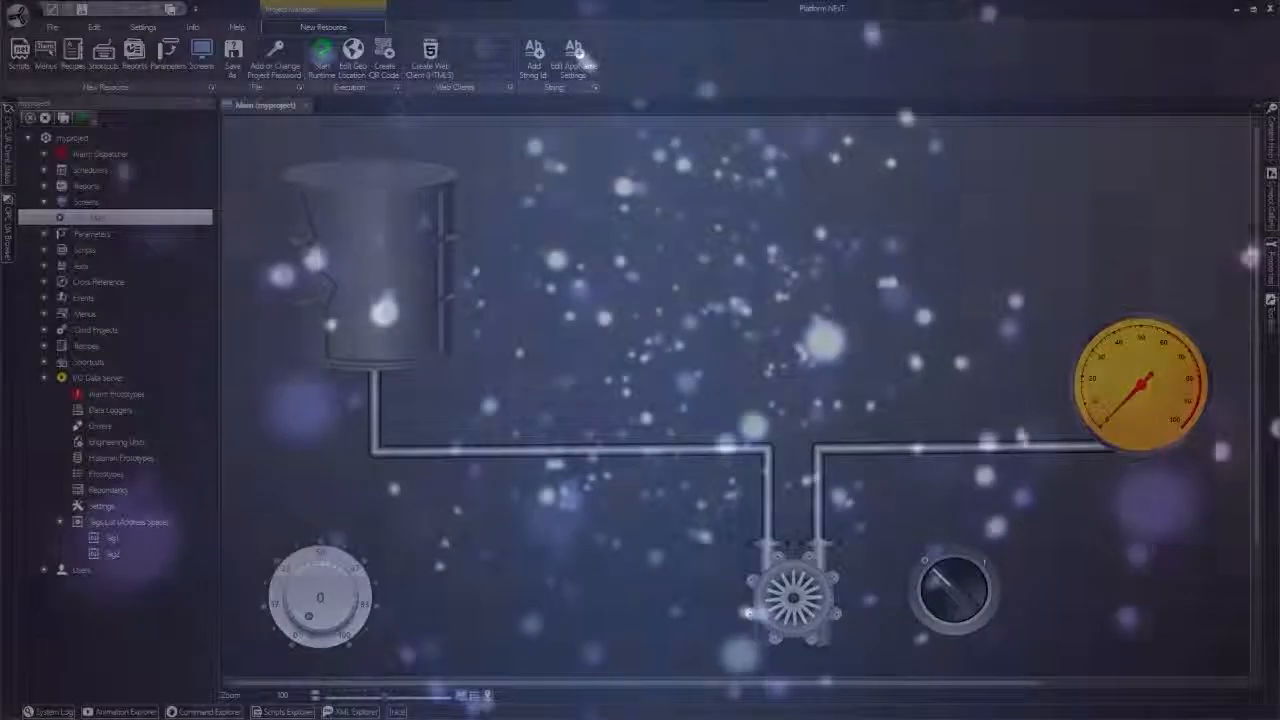